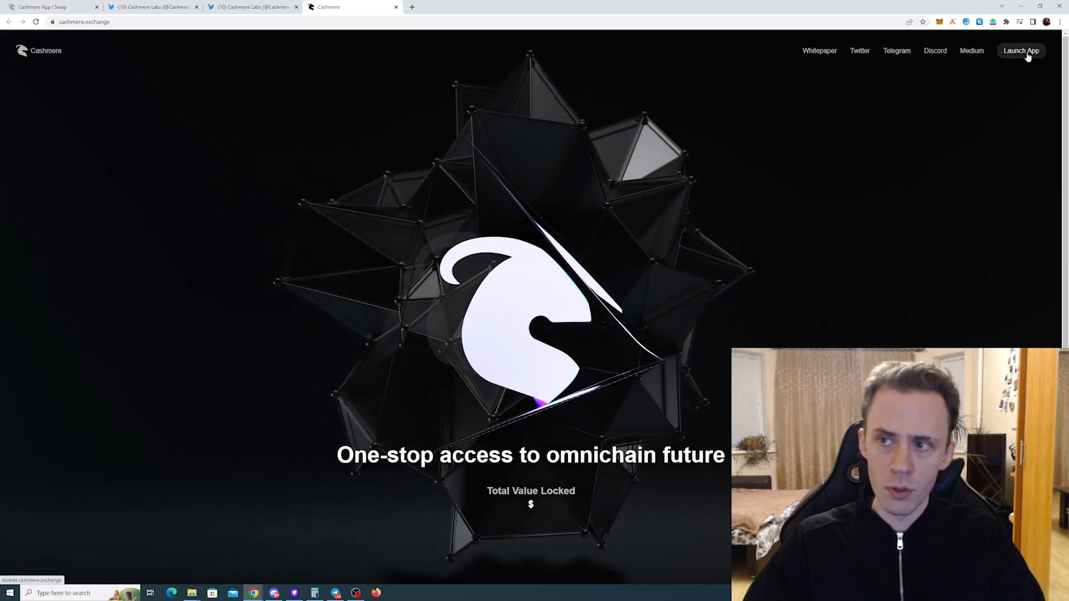
- Launch the Cashmere swap app and show its Testnet Quests list
click(1021, 50)
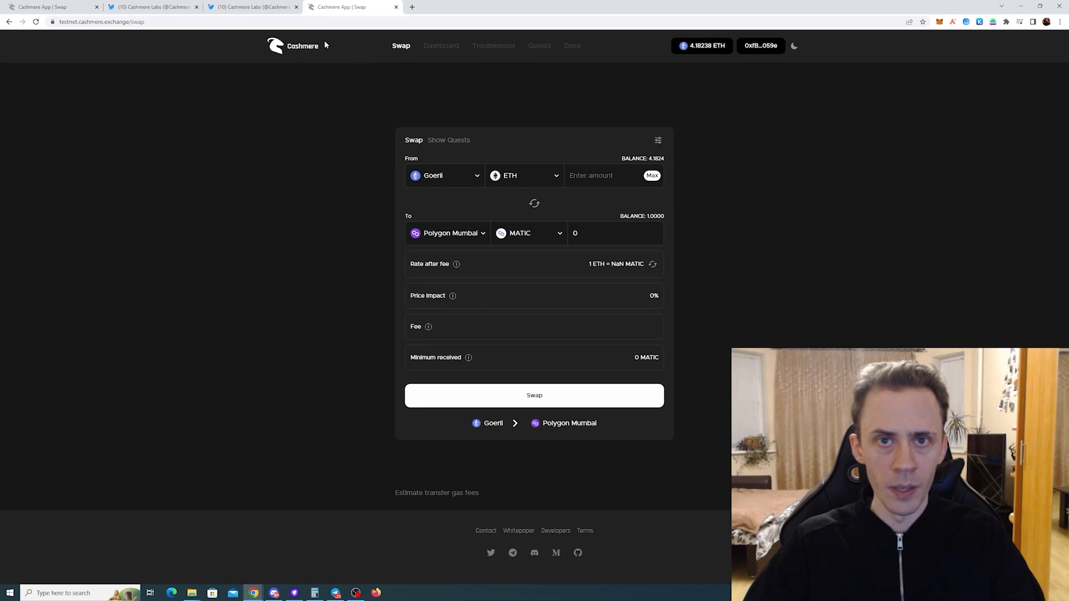
click(449, 140)
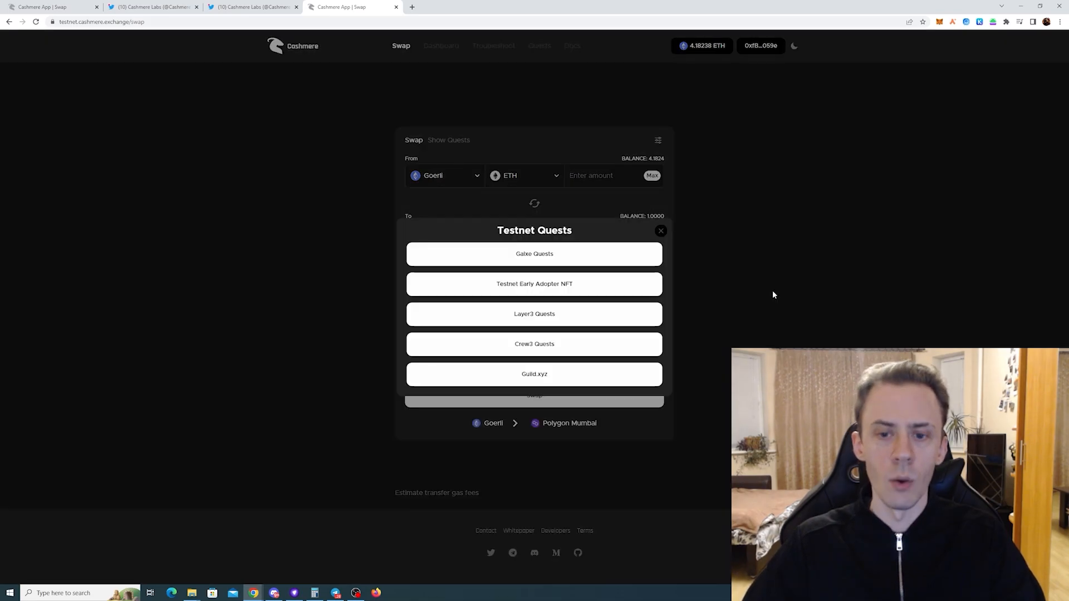
mouse_move(680, 267)
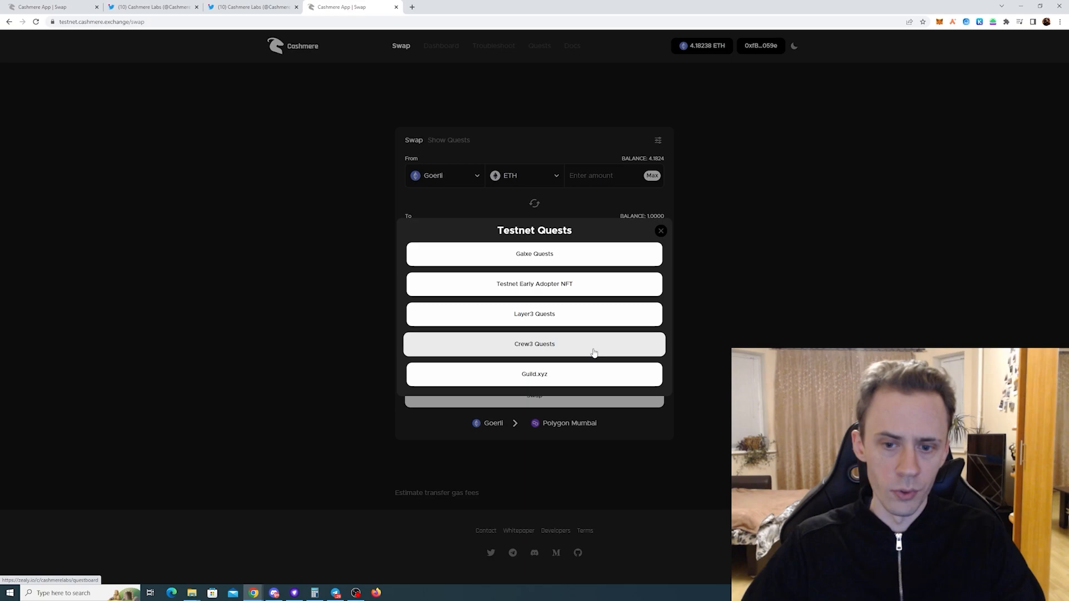
mouse_move(560, 382)
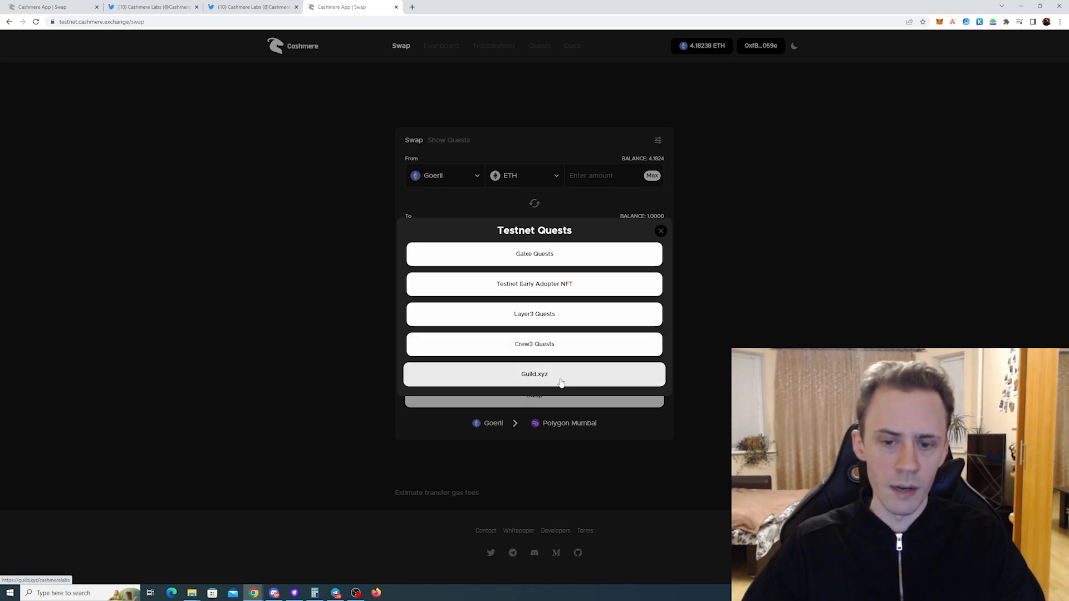
mouse_move(603, 314)
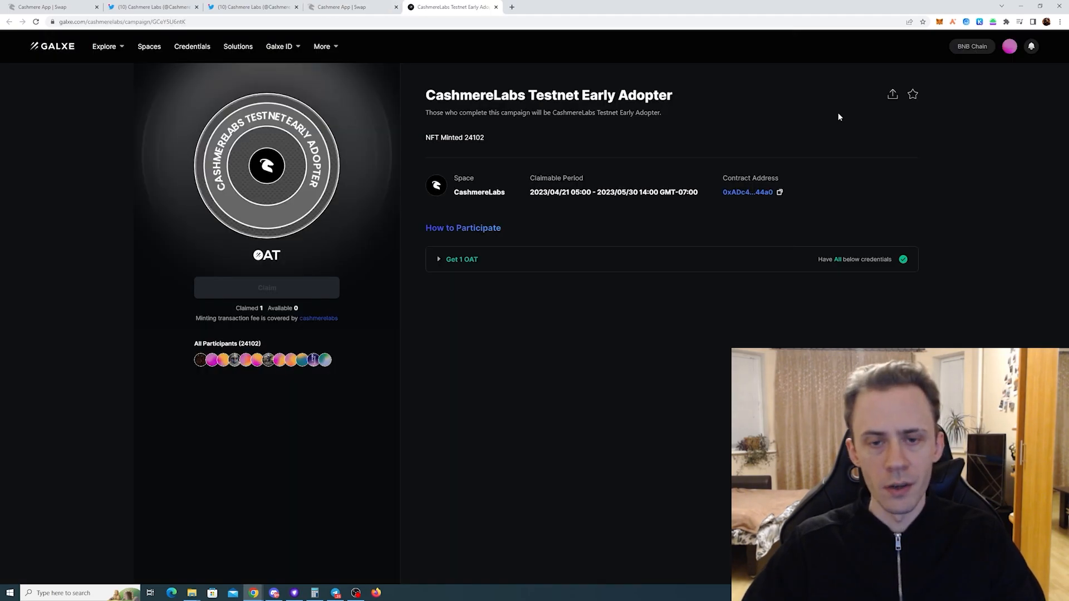
mouse_move(646, 256)
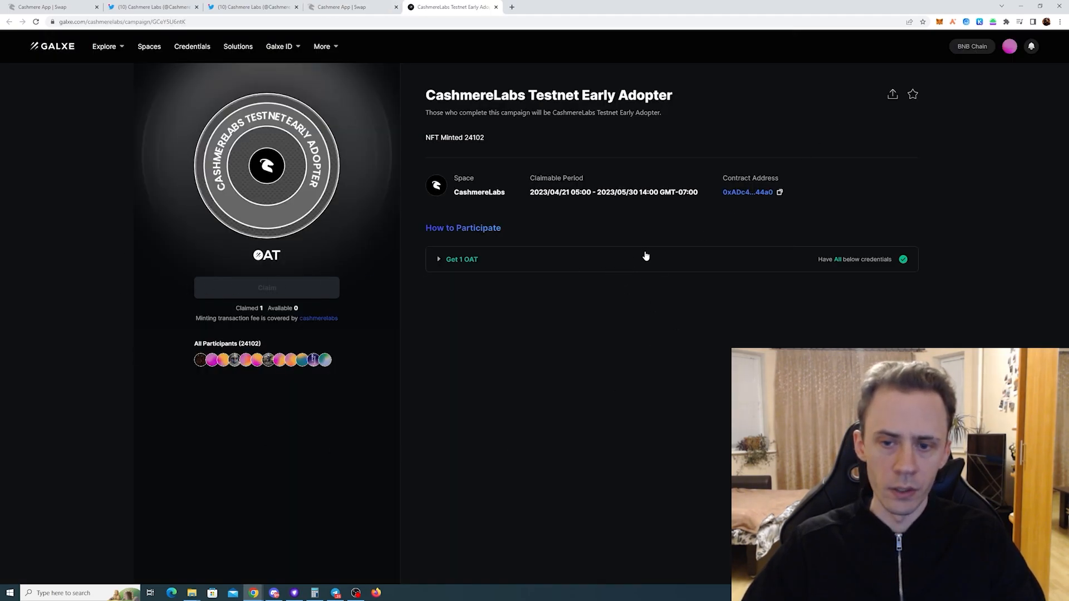
- Expand the Get 1 OAT row to show the four completed credentials
click(461, 259)
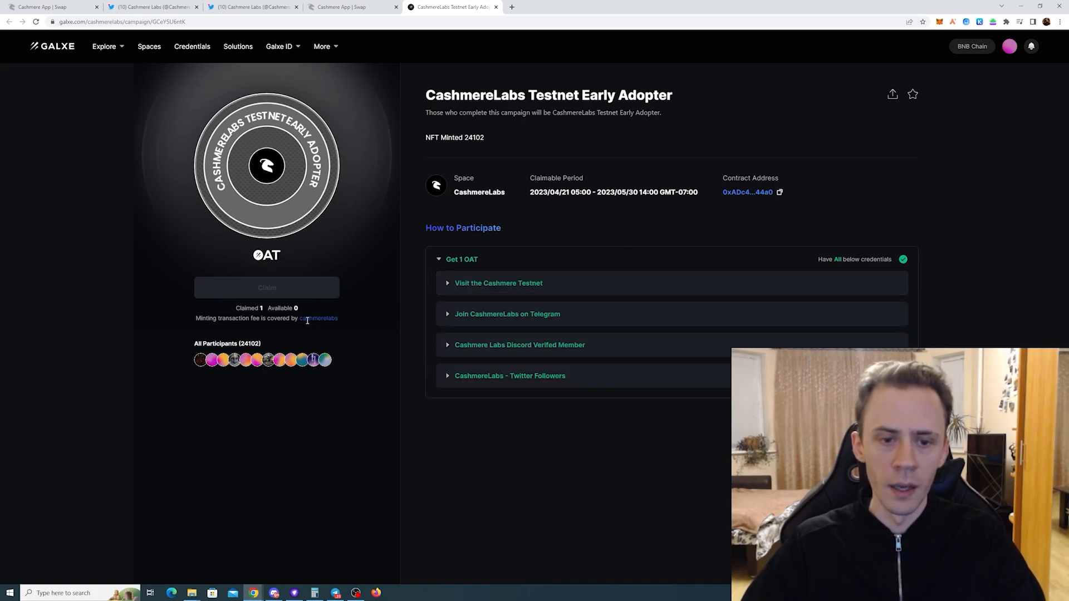
mouse_move(619, 270)
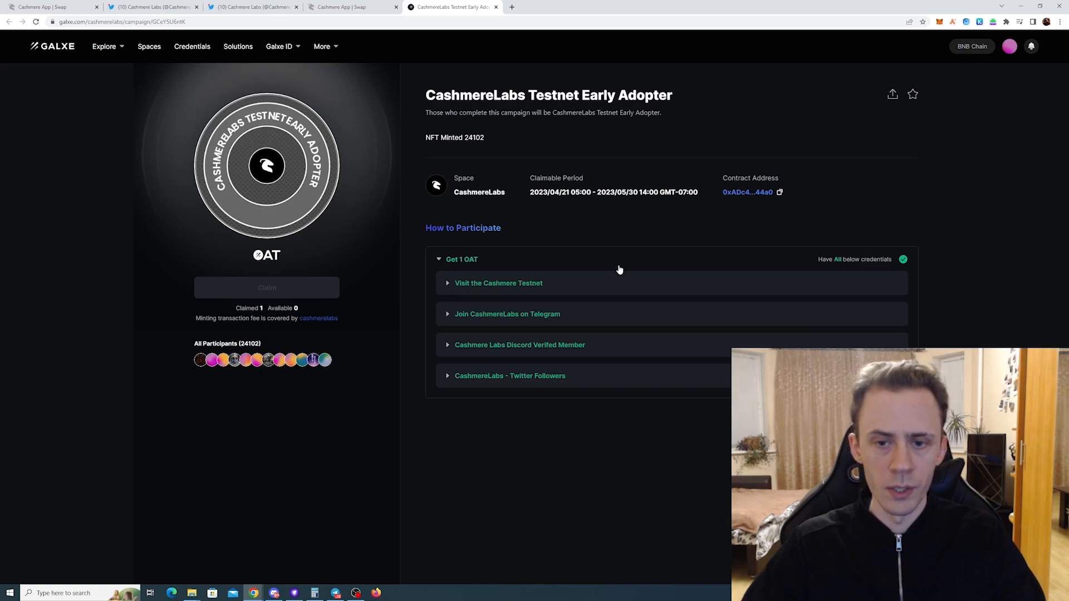
mouse_move(609, 283)
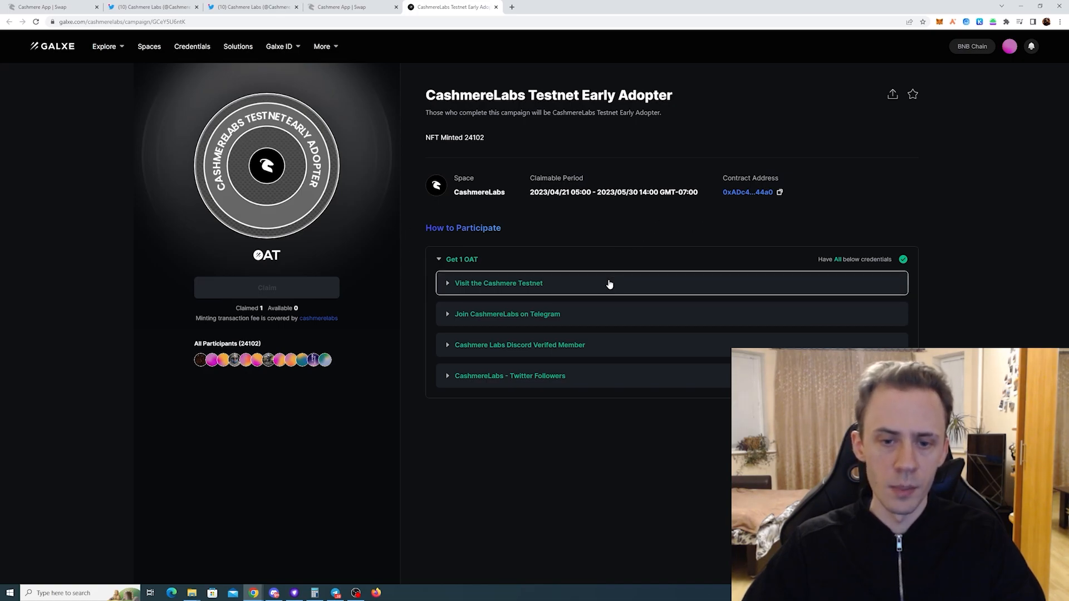
mouse_move(602, 352)
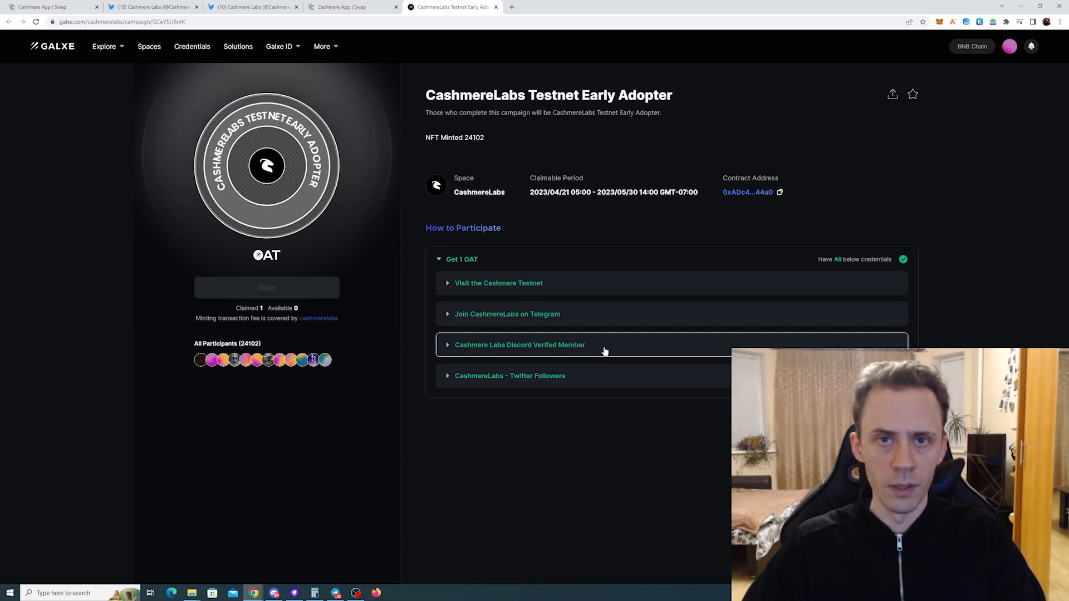
mouse_move(573, 385)
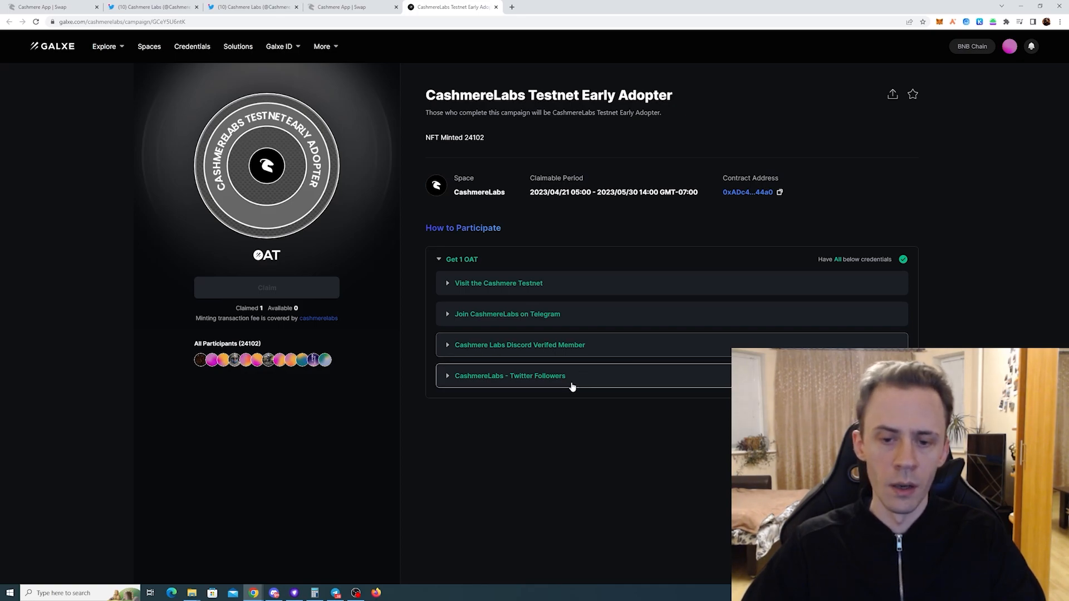
- Open the Cashmere Labs #get-roles channel and browse its chain, guild and language role messages
click(274, 592)
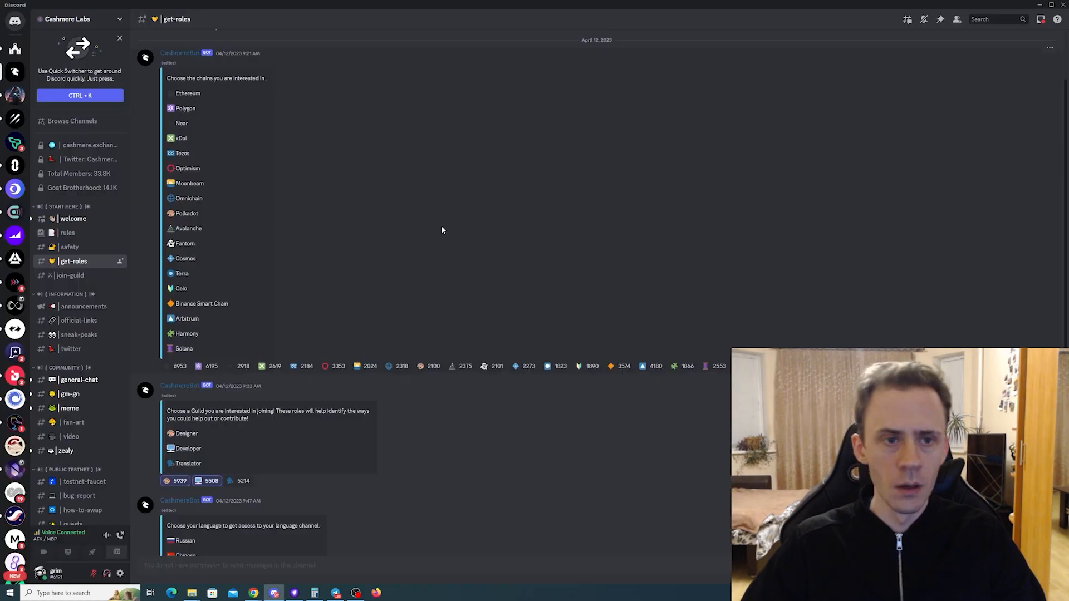
mouse_move(227, 149)
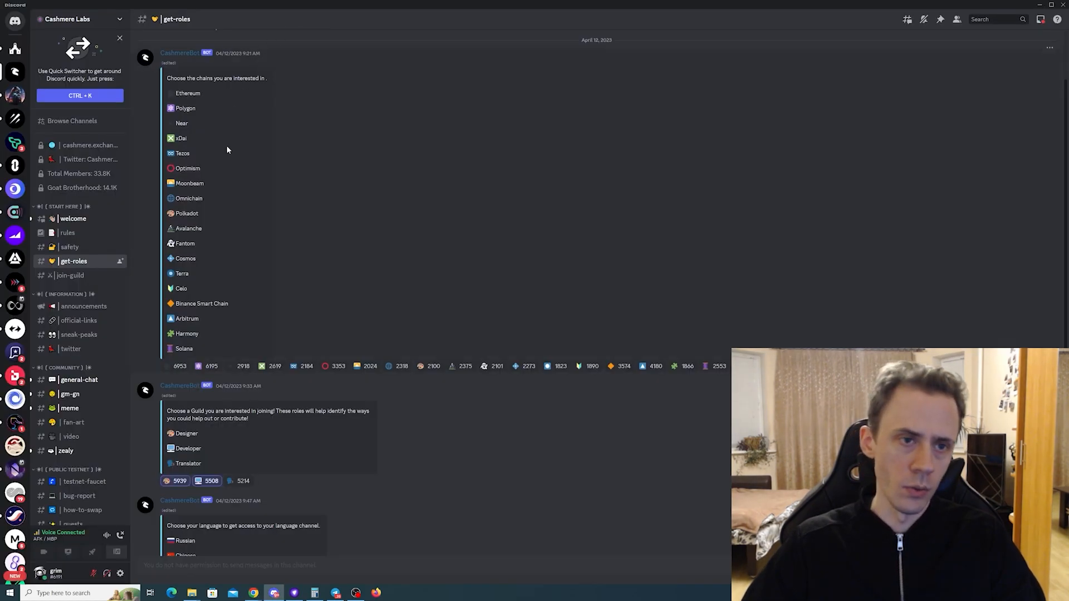
mouse_move(508, 273)
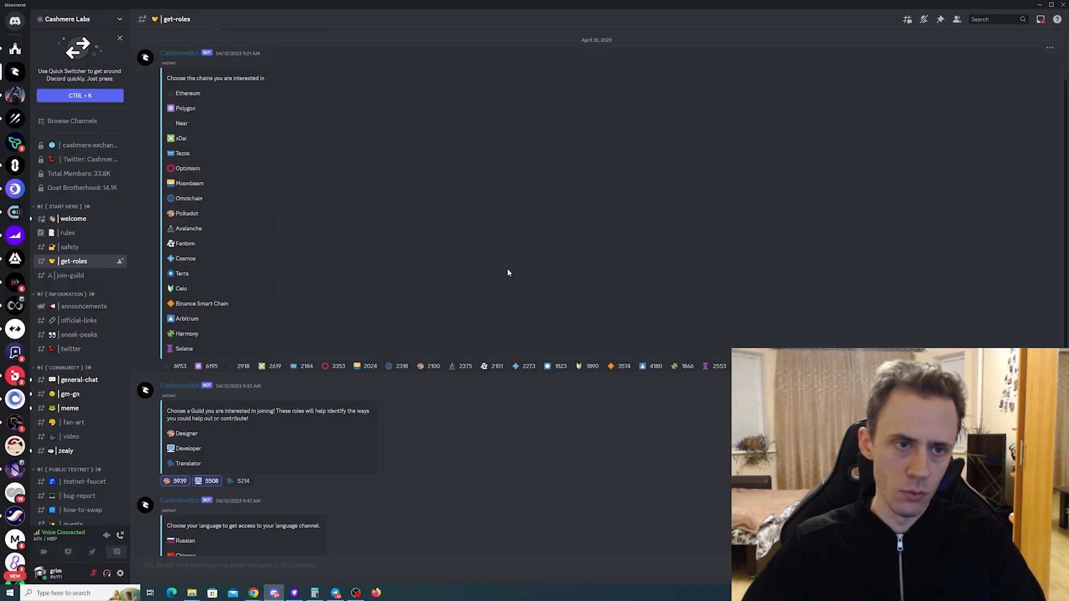
mouse_move(533, 366)
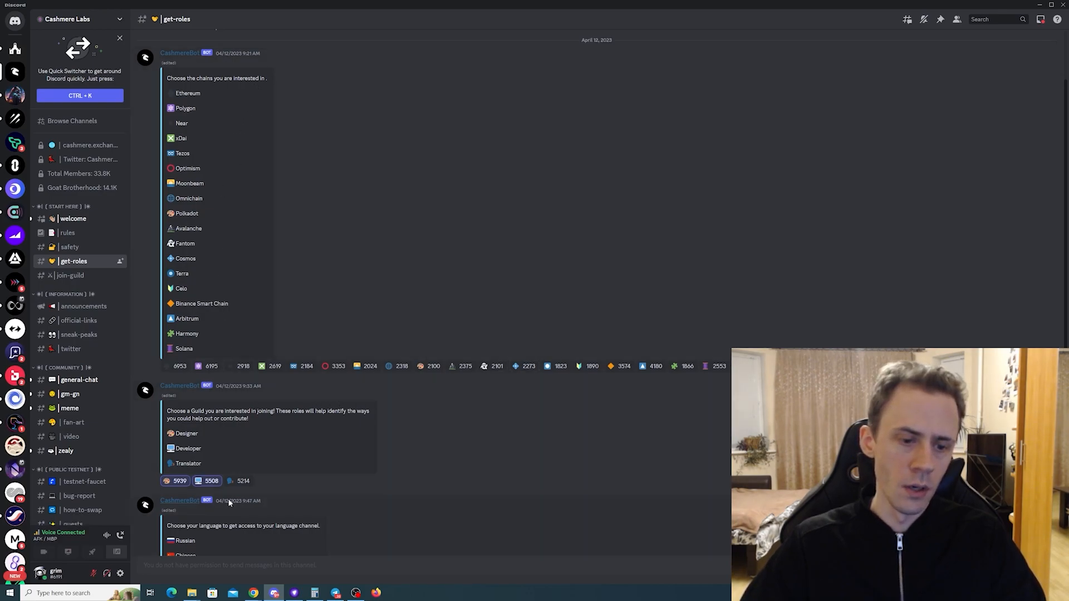
scroll(down, 3)
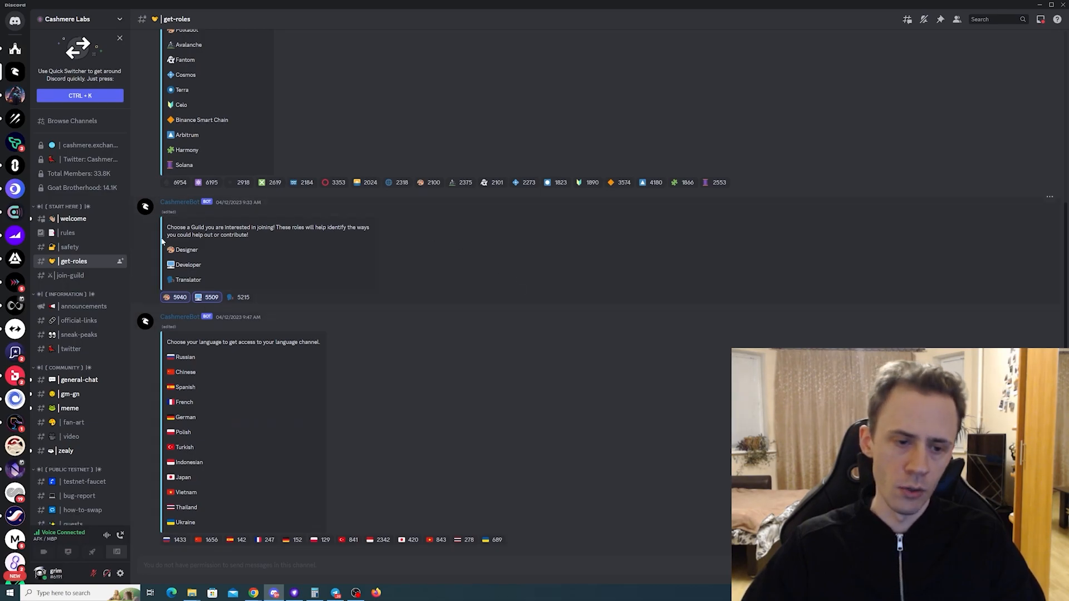
mouse_move(603, 357)
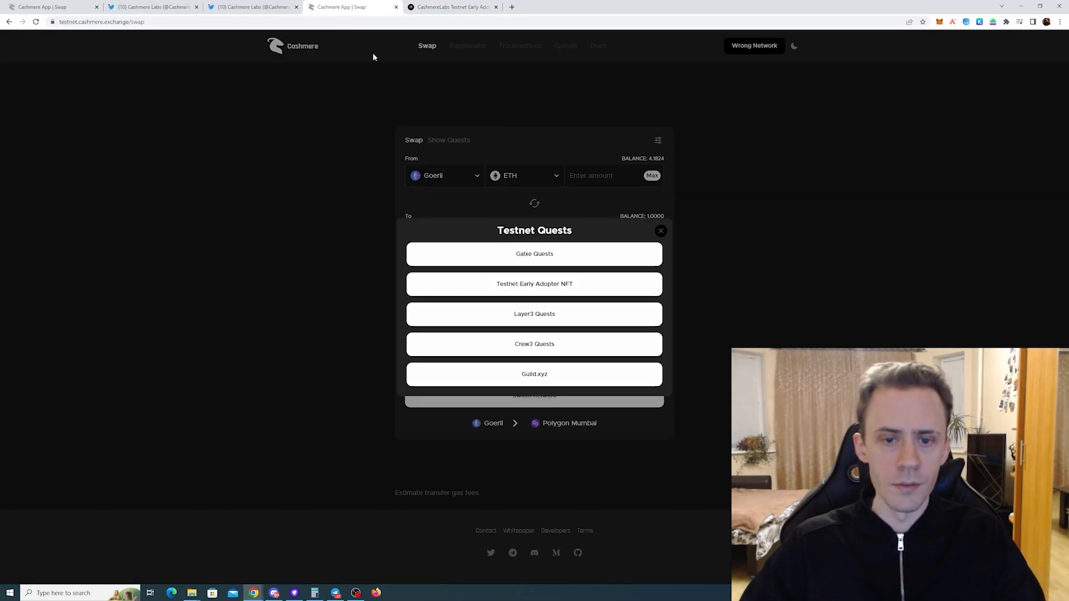
- Open the Early Adopter NFT quest on Zora, switch the wallet to Ethereum and reach the mint screen for one NFT (0.001777 ETH)
click(534, 254)
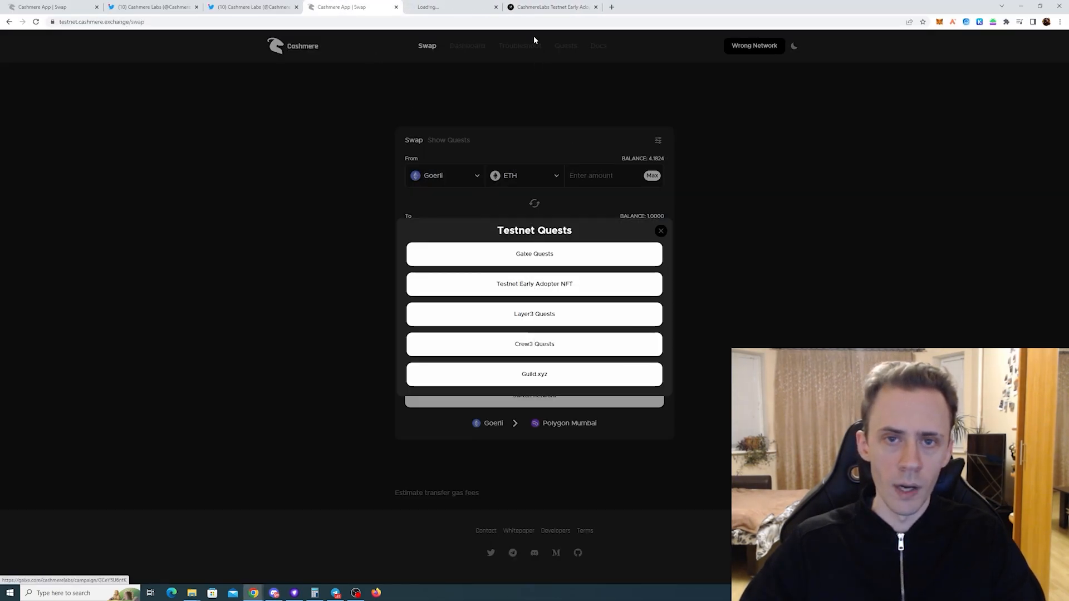
click(534, 284)
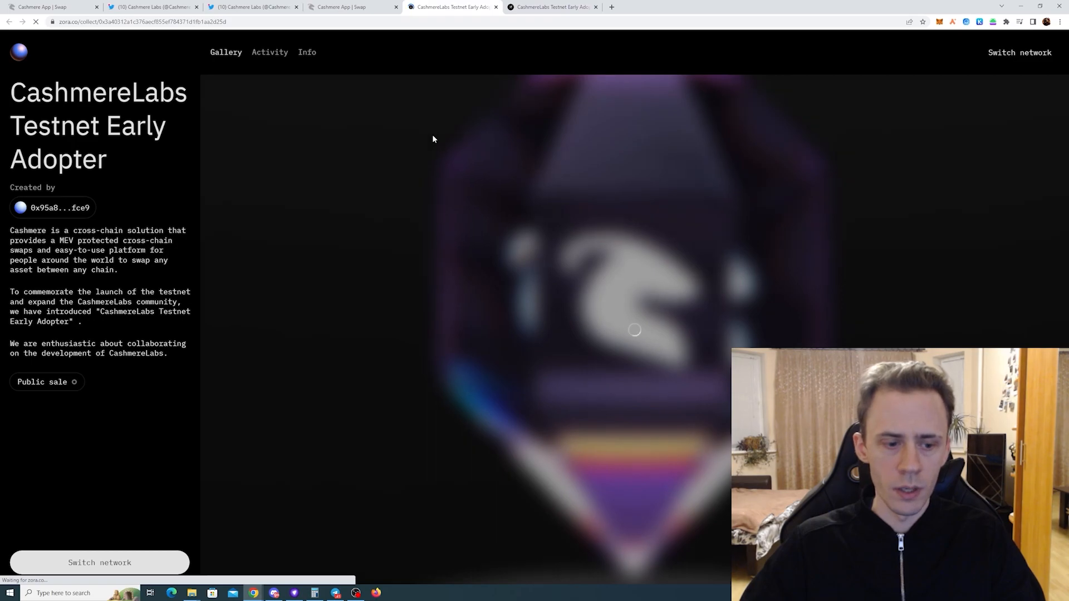
click(1019, 52)
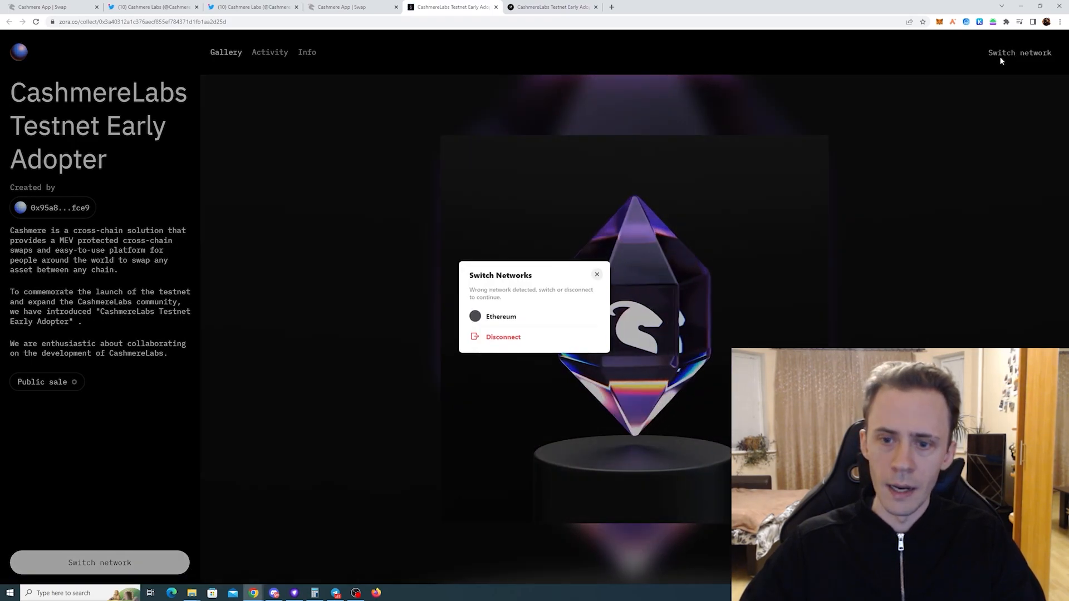
click(500, 316)
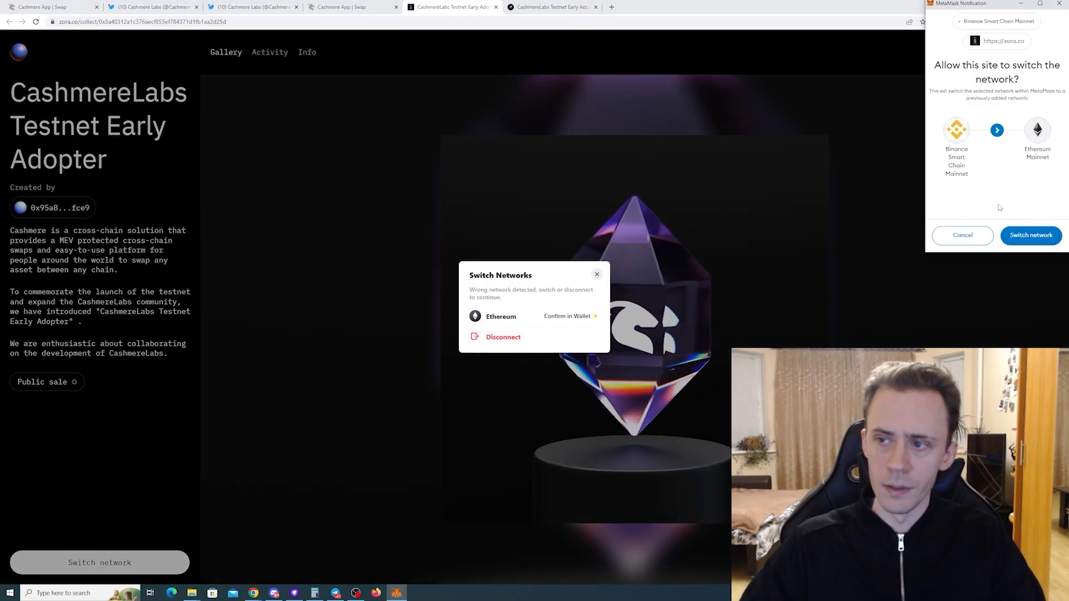
click(1030, 235)
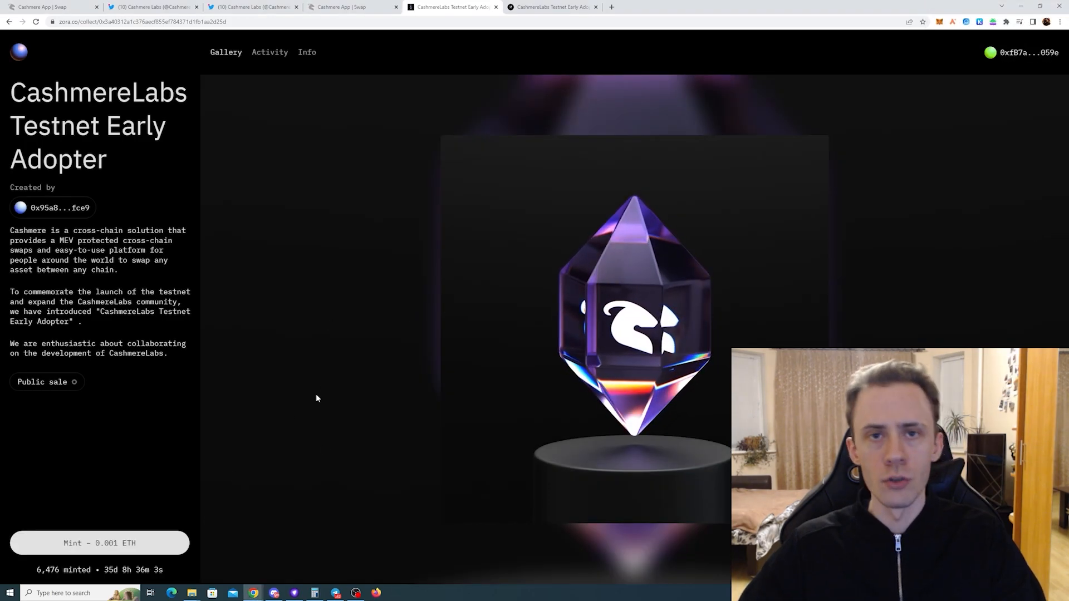
click(100, 543)
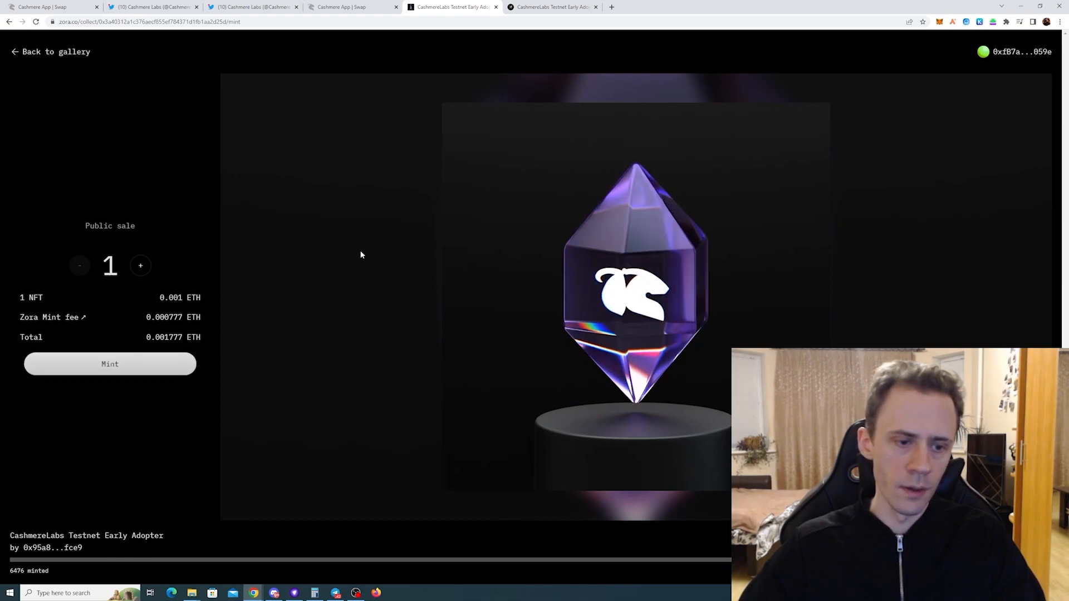
- Mint one Early Adopter NFT, confirming in the wallet, and return to its gallery page
click(110, 363)
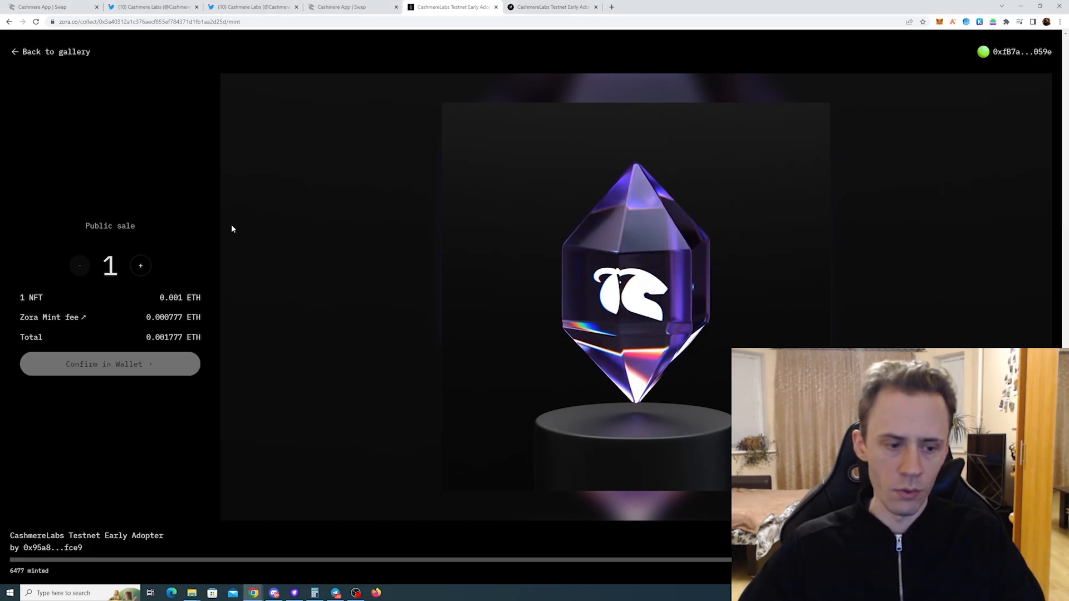
click(31, 51)
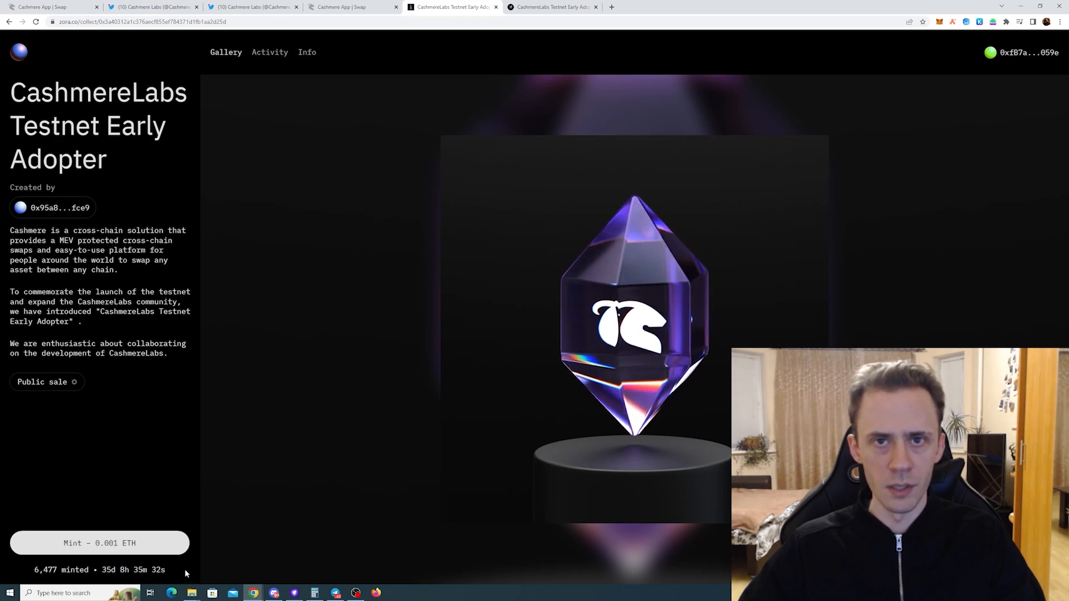
mouse_move(316, 374)
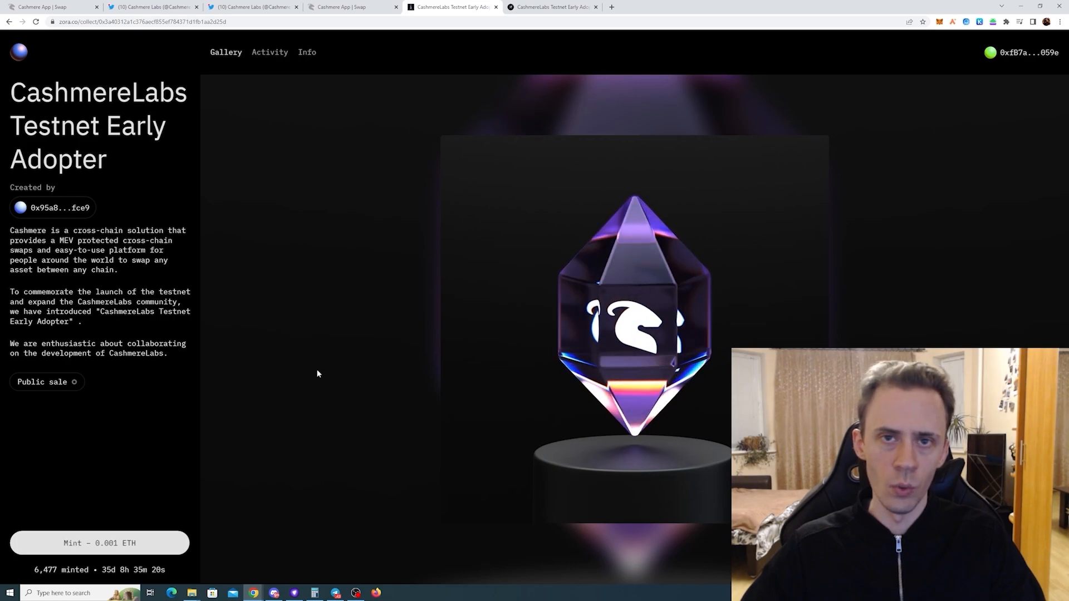
mouse_move(381, 255)
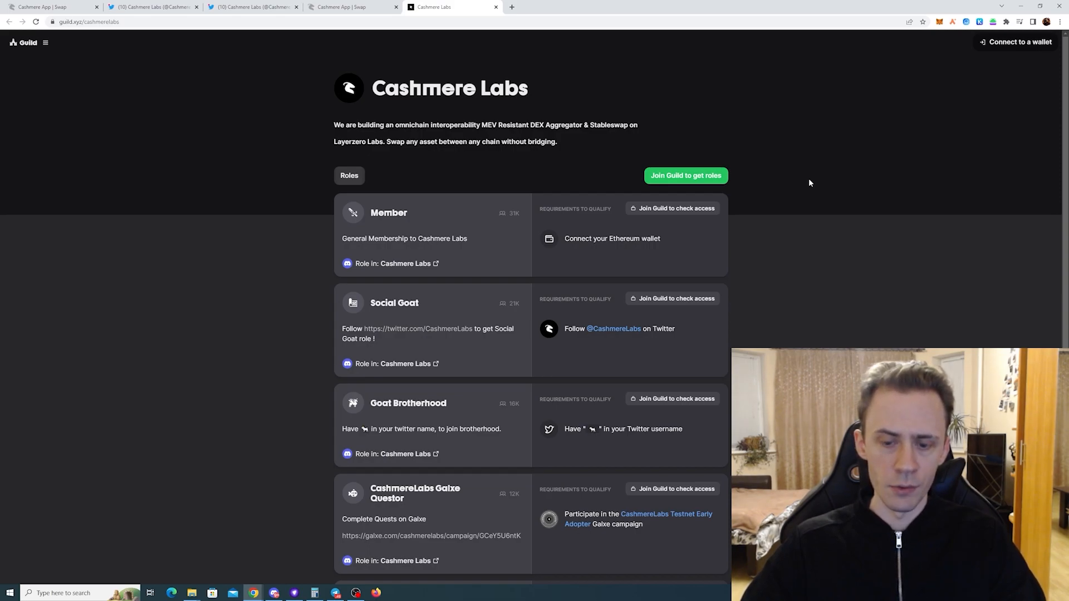
mouse_move(748, 100)
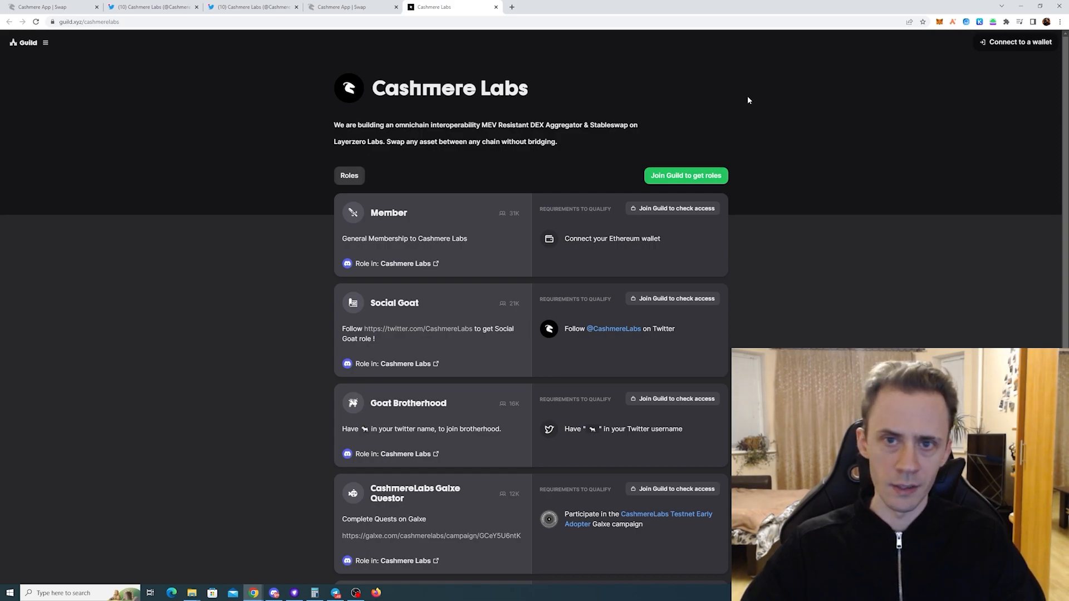
mouse_move(813, 129)
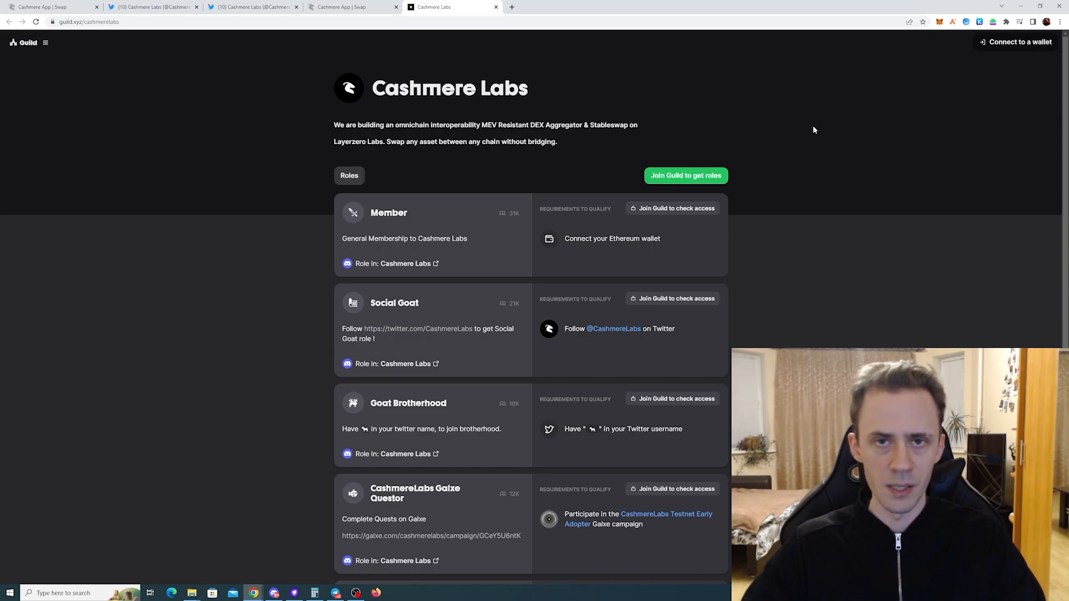
scroll(down, 3)
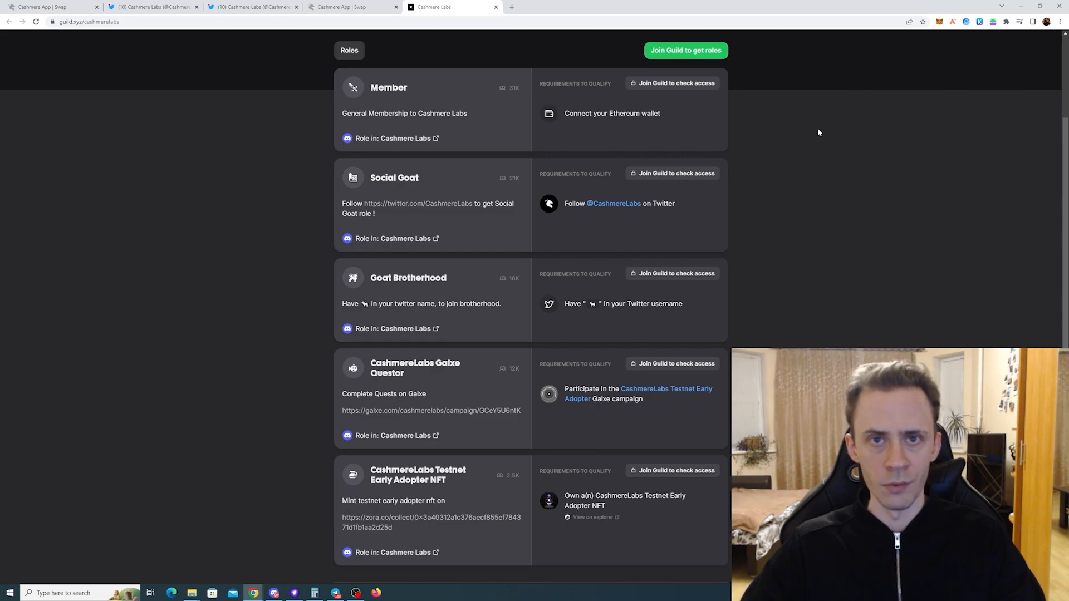
scroll(down, 3)
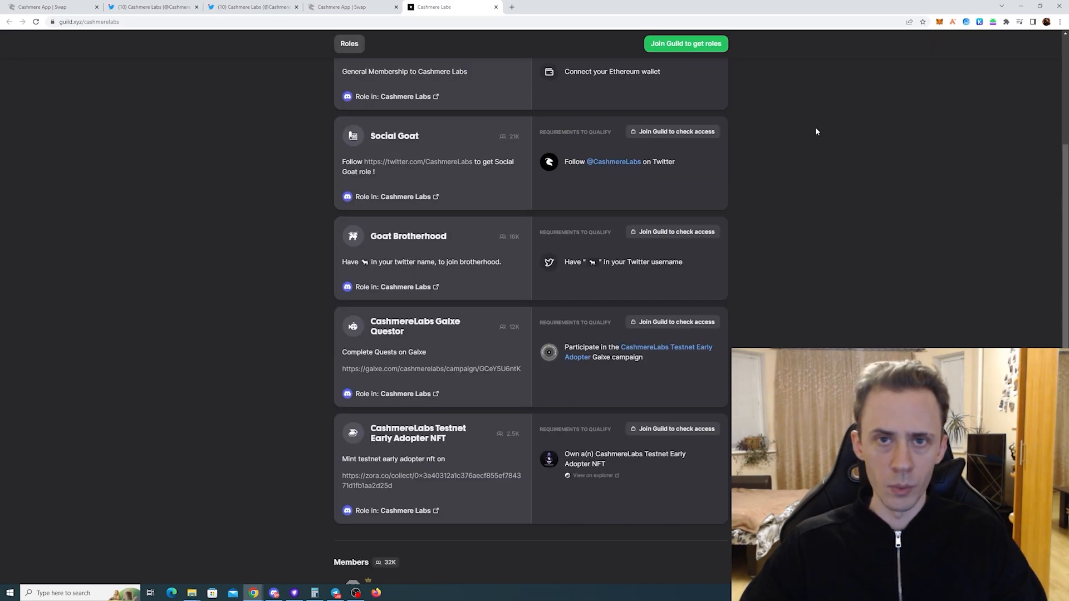
scroll(up, 3)
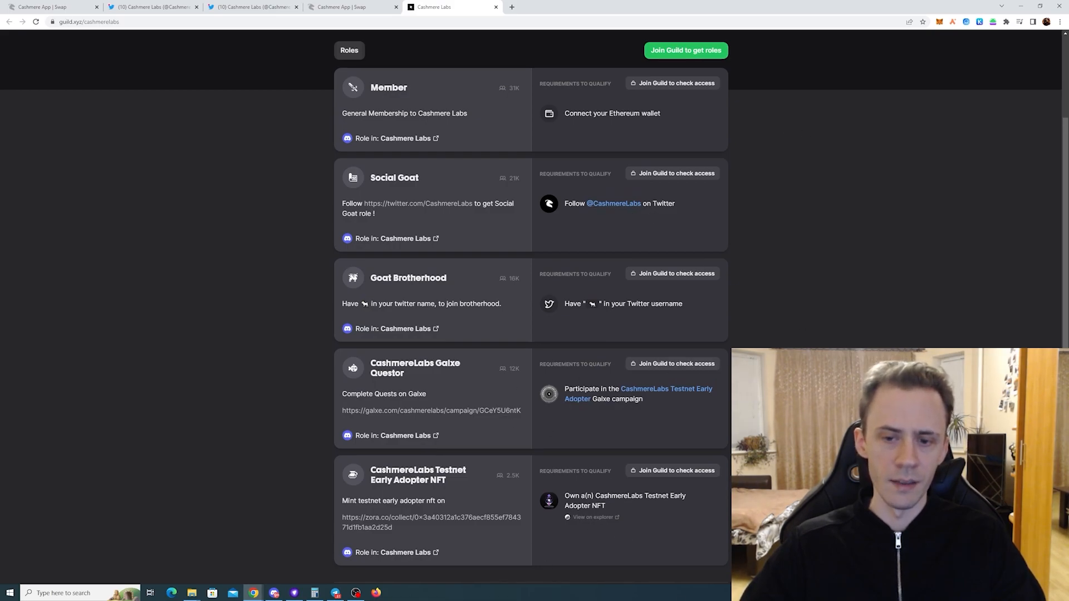
scroll(up, 3)
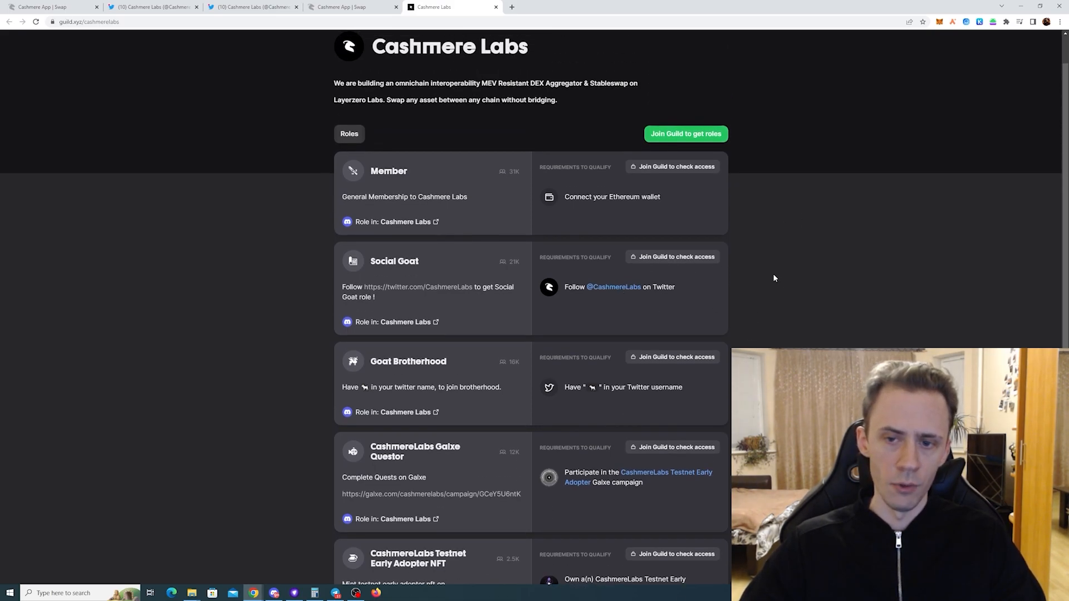
scroll(down, 3)
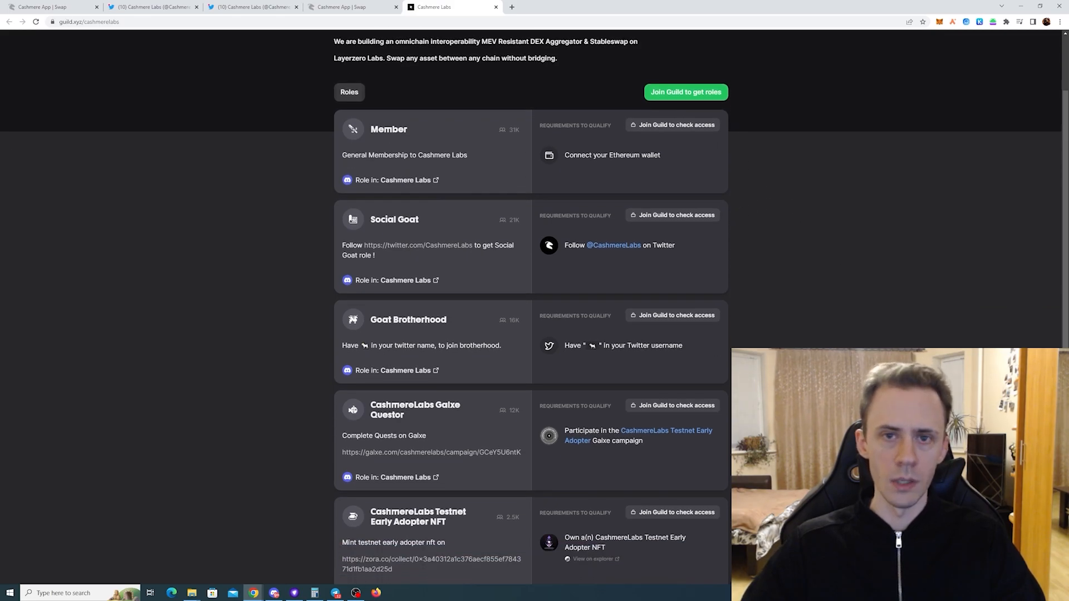
mouse_move(591, 346)
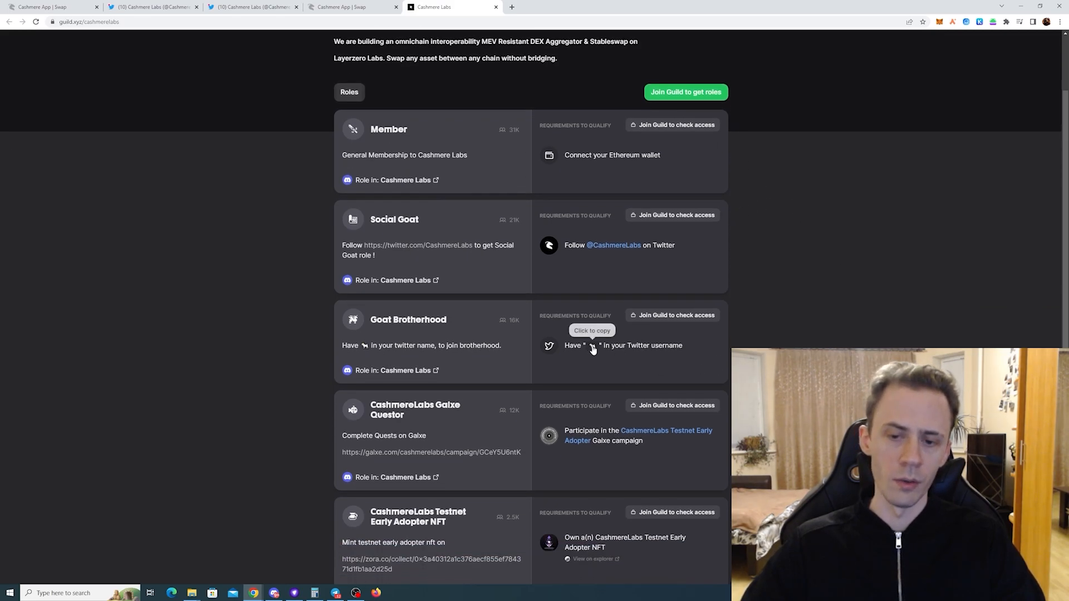
mouse_move(689, 346)
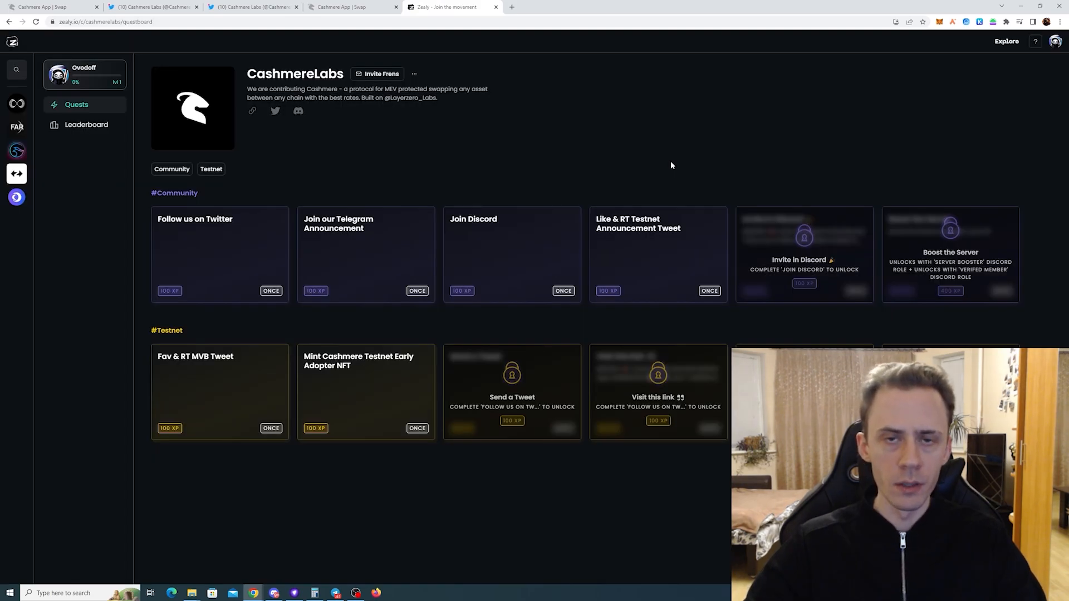
mouse_move(136, 149)
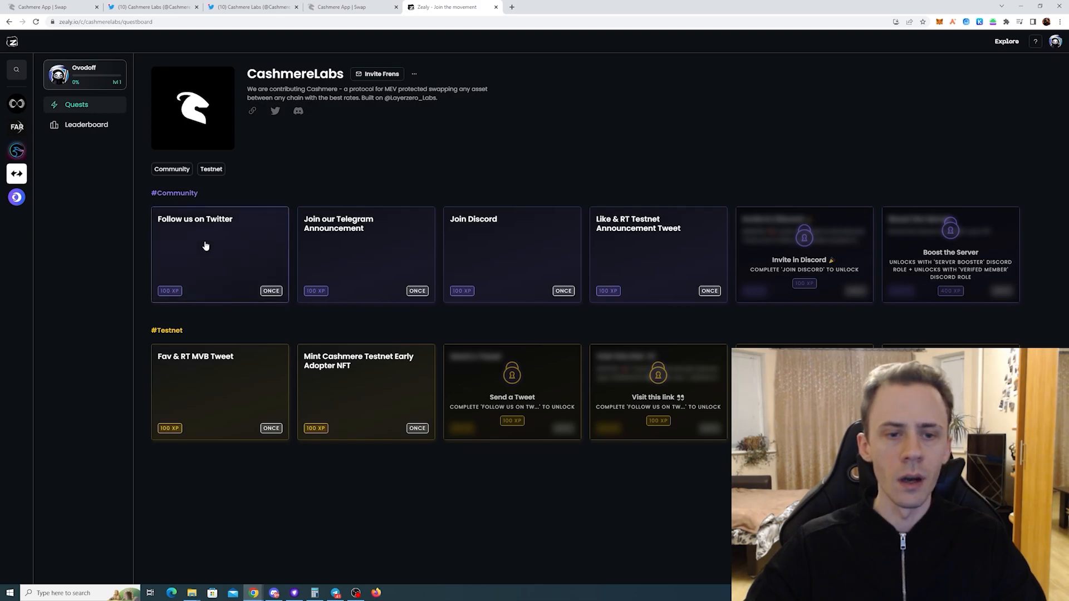
mouse_move(671, 259)
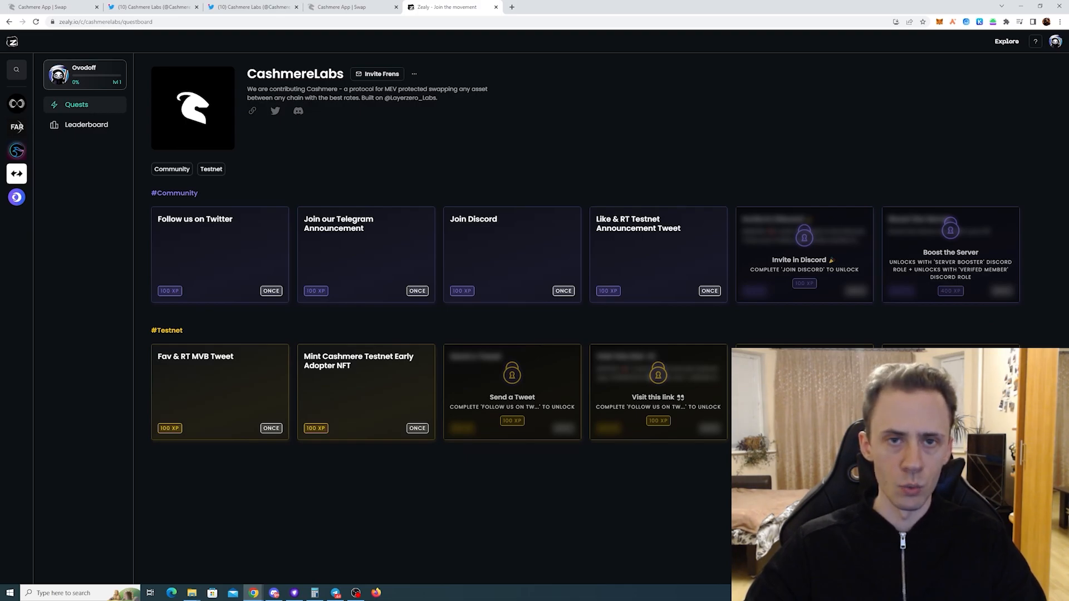
- Switch from the Zealy questboard back to the Cashmere App | Swap tab
click(351, 7)
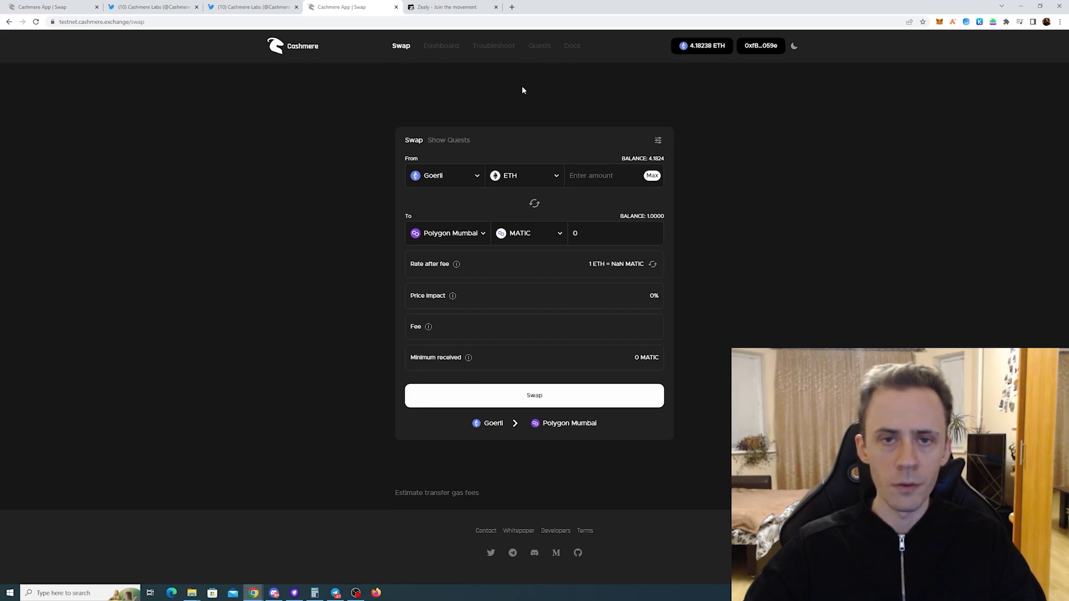
- View the testnet dashboard statistics (volume, TVL, transactions, faucets), then return to the swap form
click(441, 45)
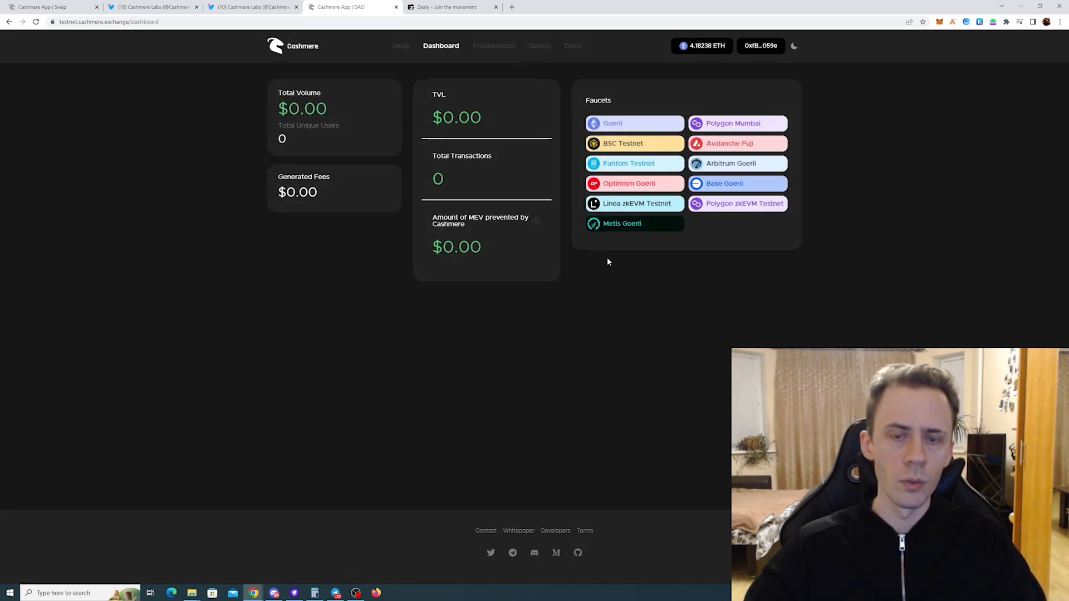
mouse_move(635, 202)
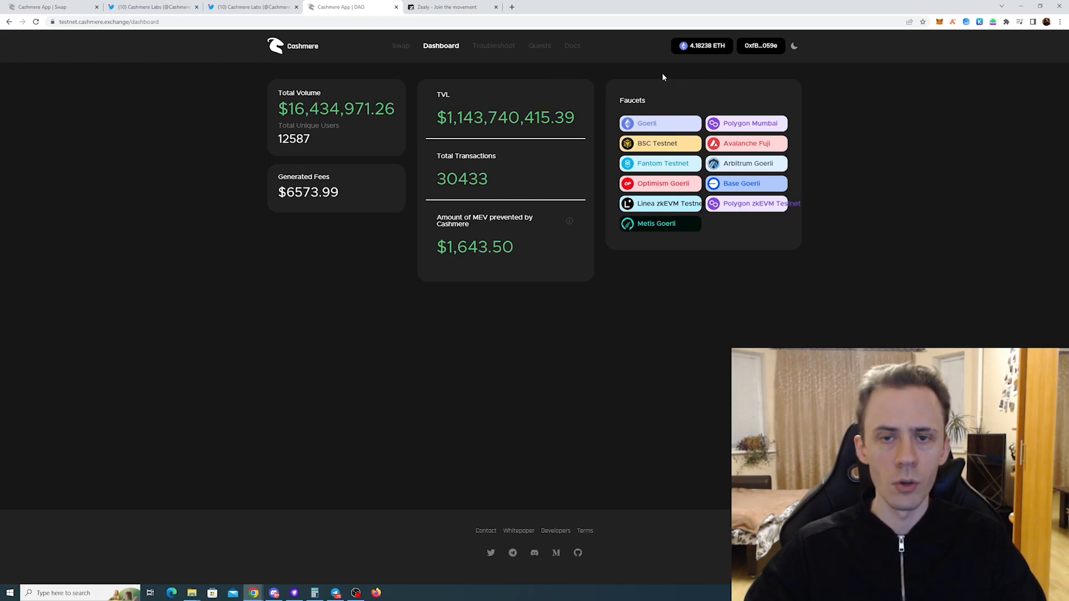
click(399, 46)
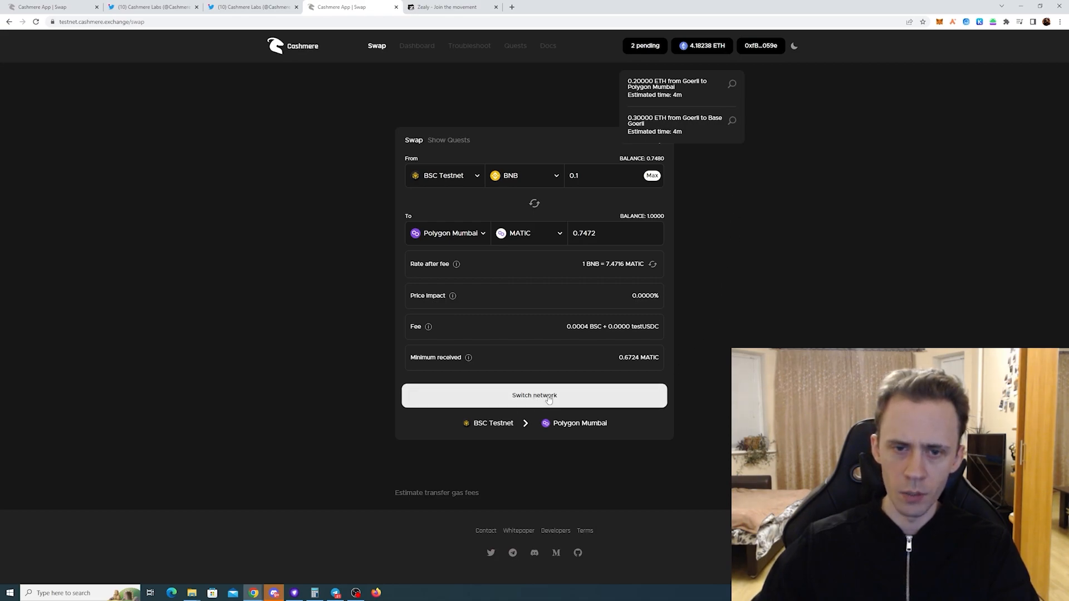
- Switch the wallet to BSC Testnet via MetaMask, submit the 0.1 BNB-to-MATIC swap and dismiss its progress dialog
click(534, 395)
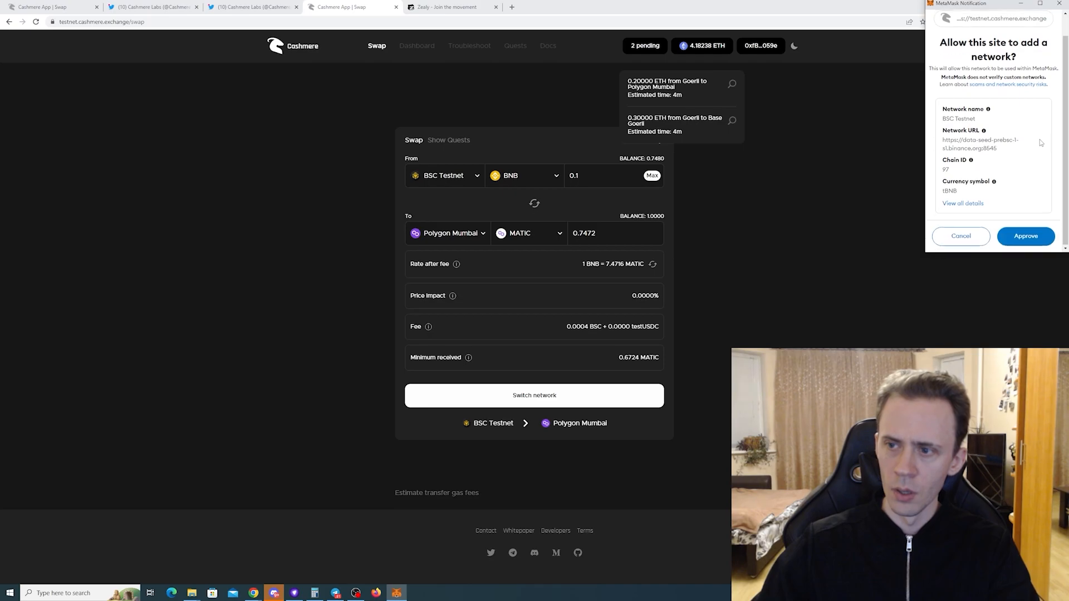
click(1024, 236)
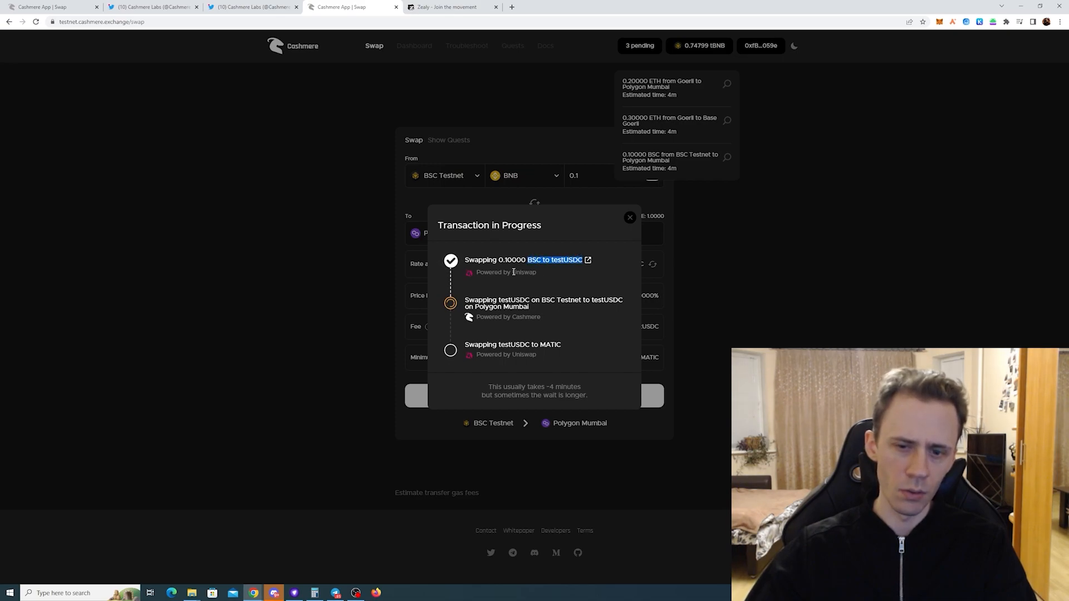
mouse_move(496, 288)
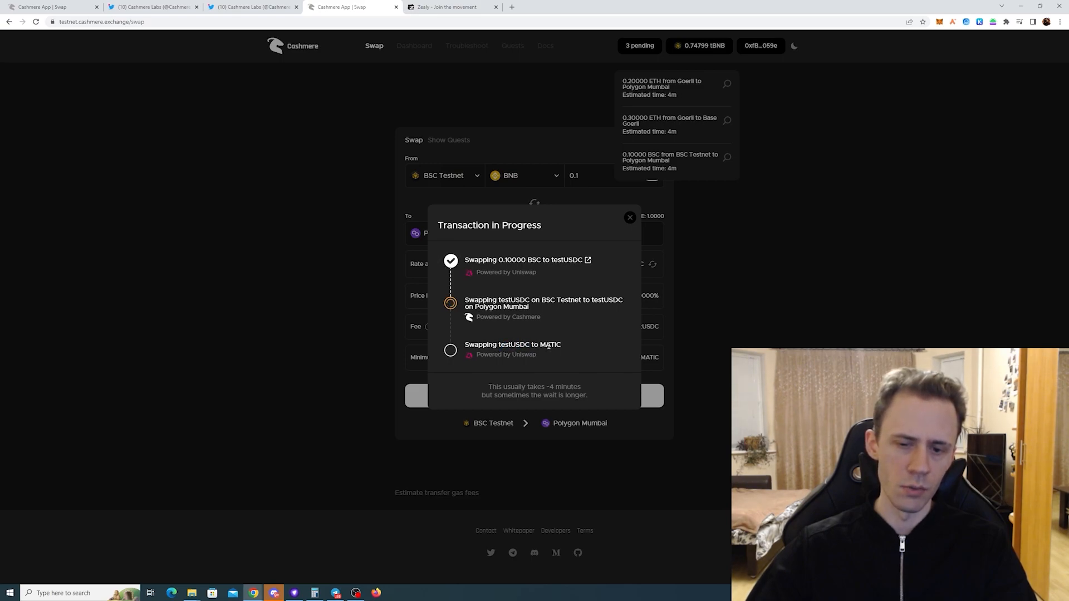
mouse_move(575, 348)
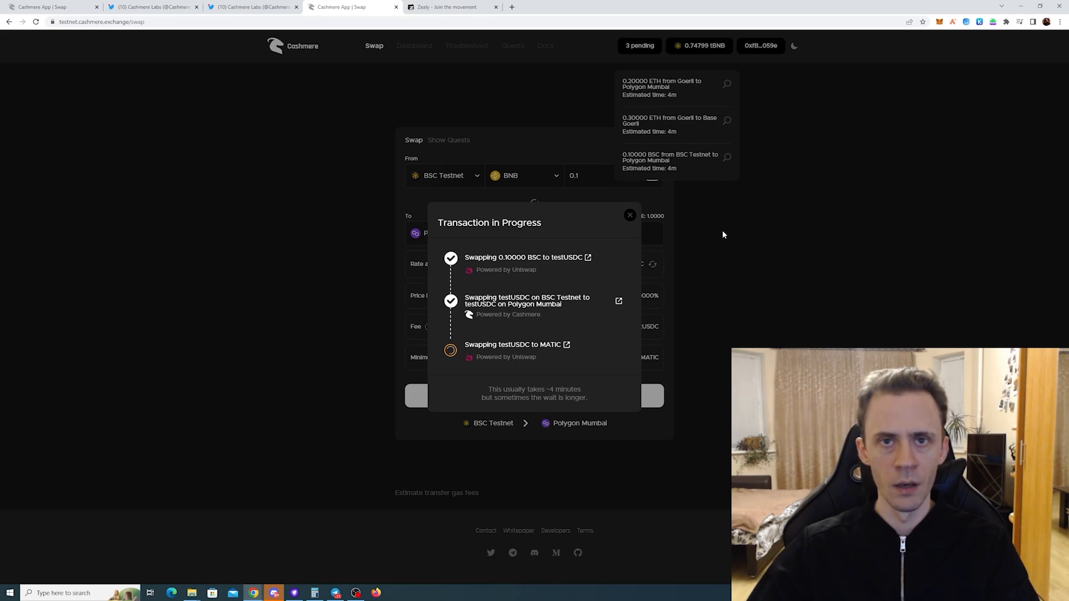
click(628, 215)
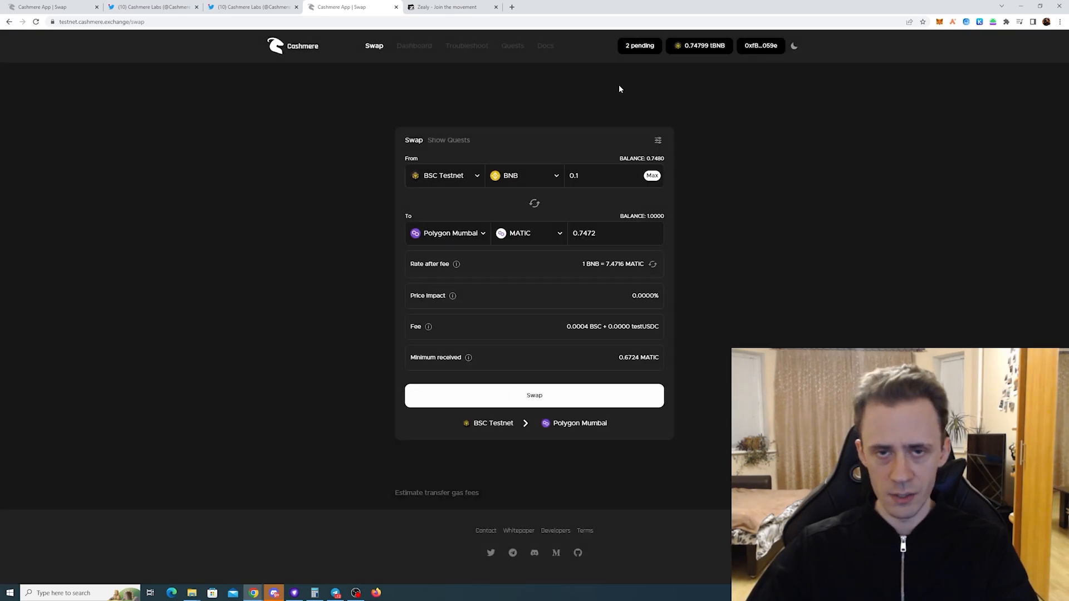
mouse_move(751, 240)
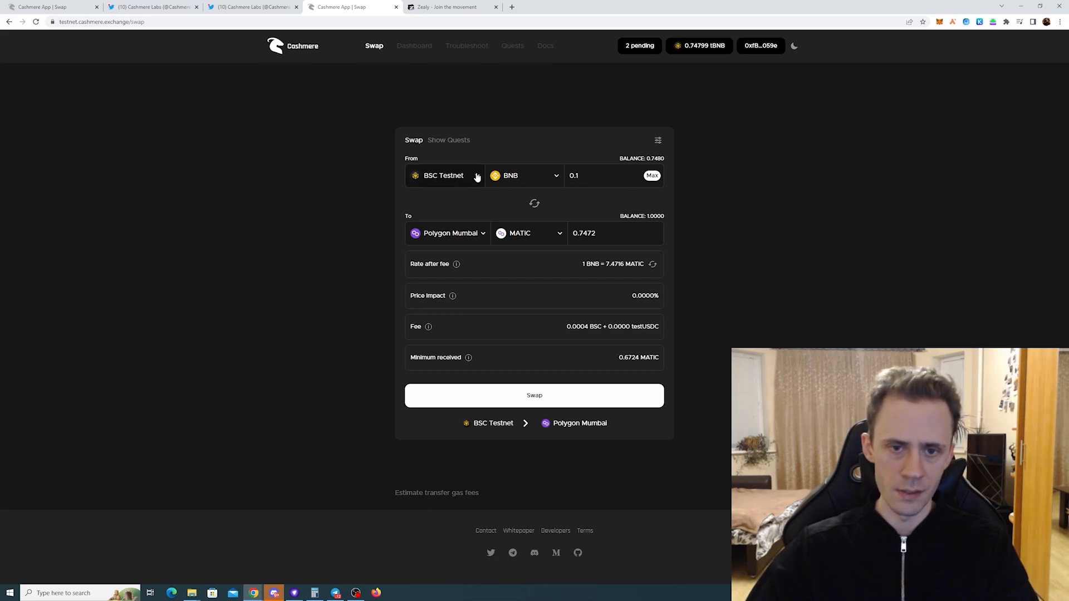
click(444, 175)
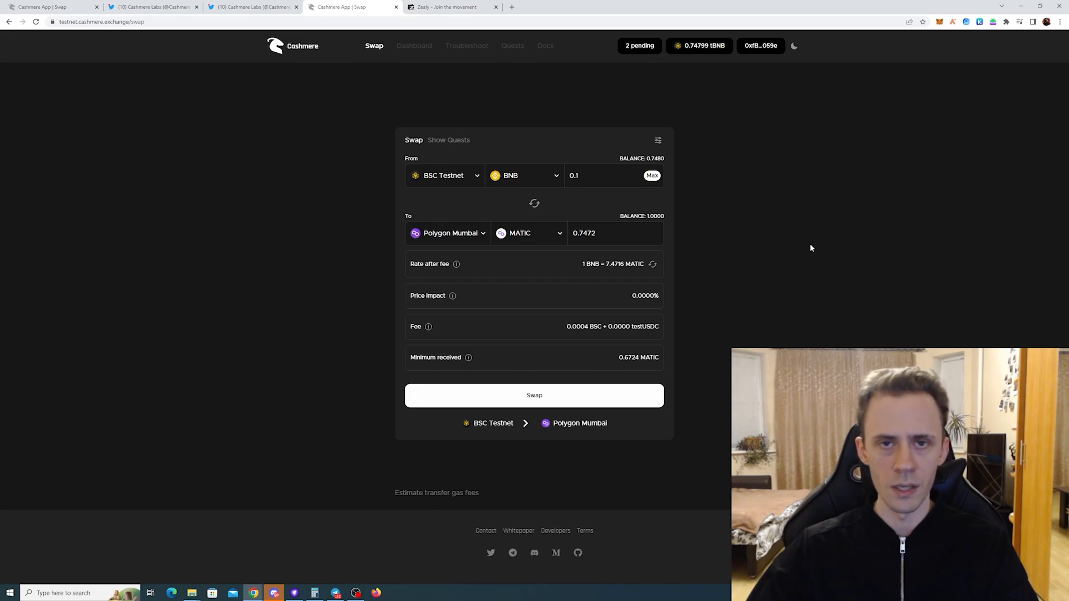
click(275, 592)
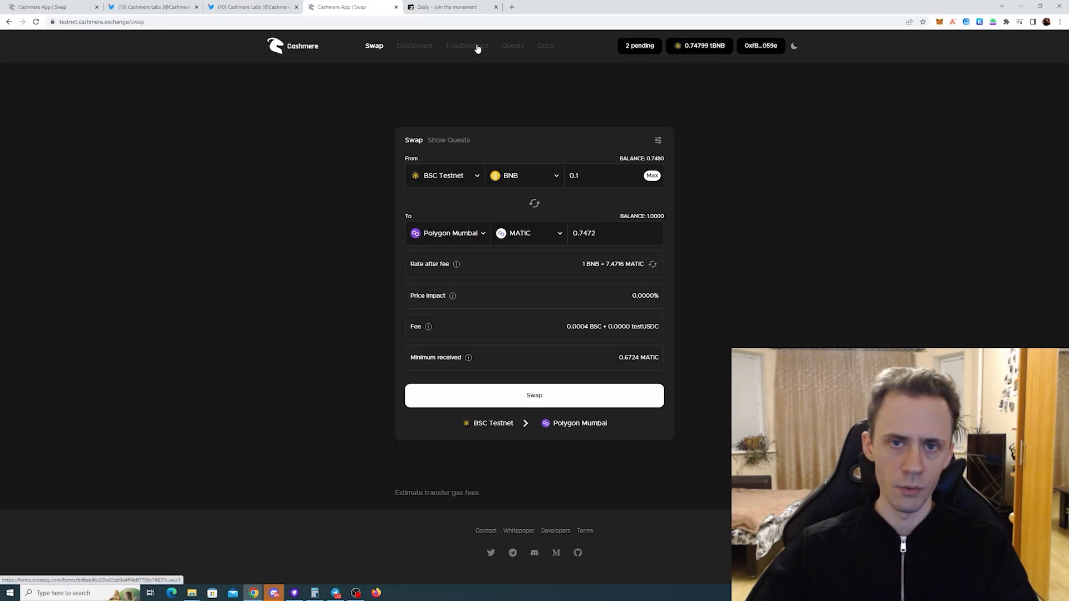
click(274, 593)
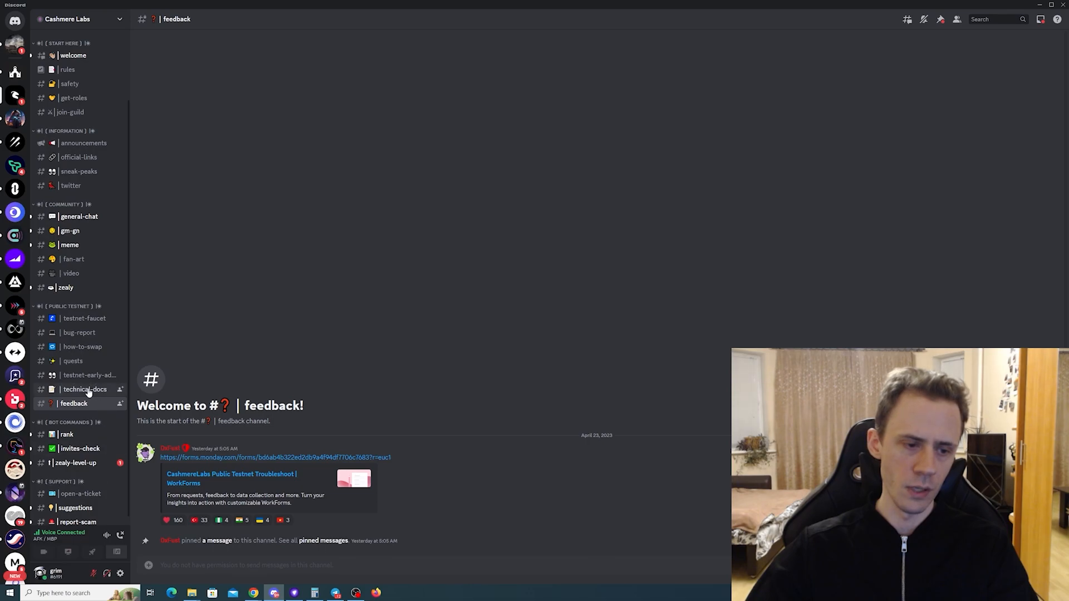
mouse_move(293, 458)
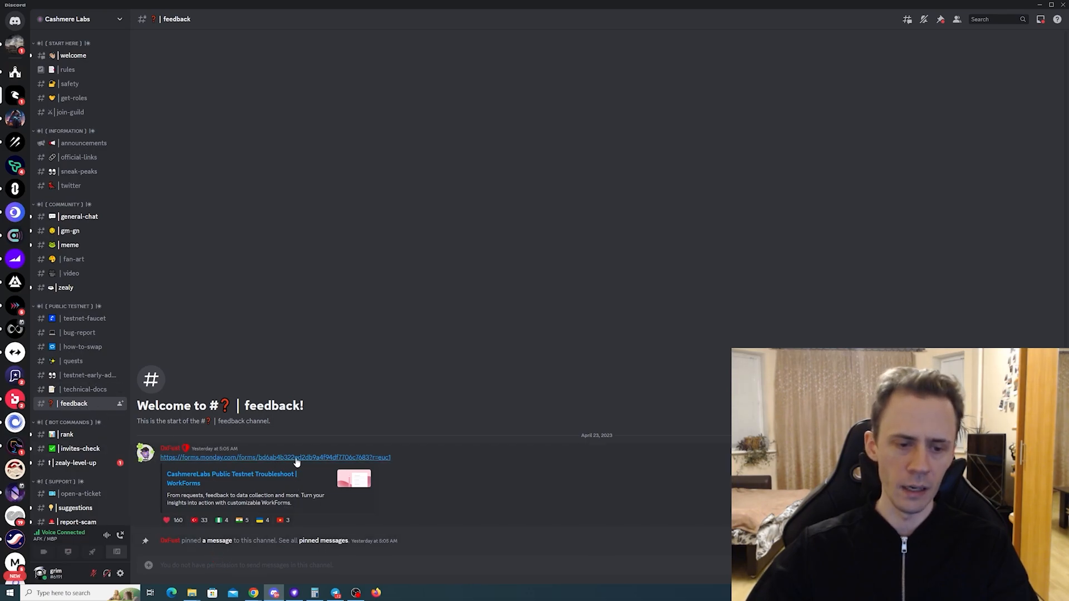
- Open the forms.monday.com Public Testnet Troubleshoot form from the Discord feedback channel
click(275, 458)
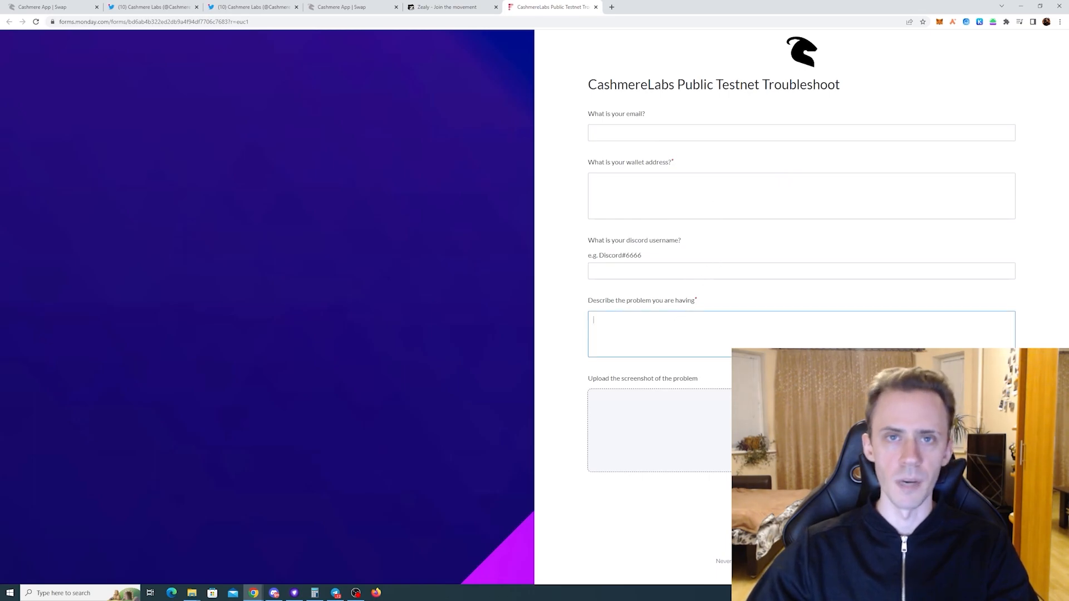
- Leave the unfilled troubleshoot form and return to the Cashmere App | Swap tab
click(347, 7)
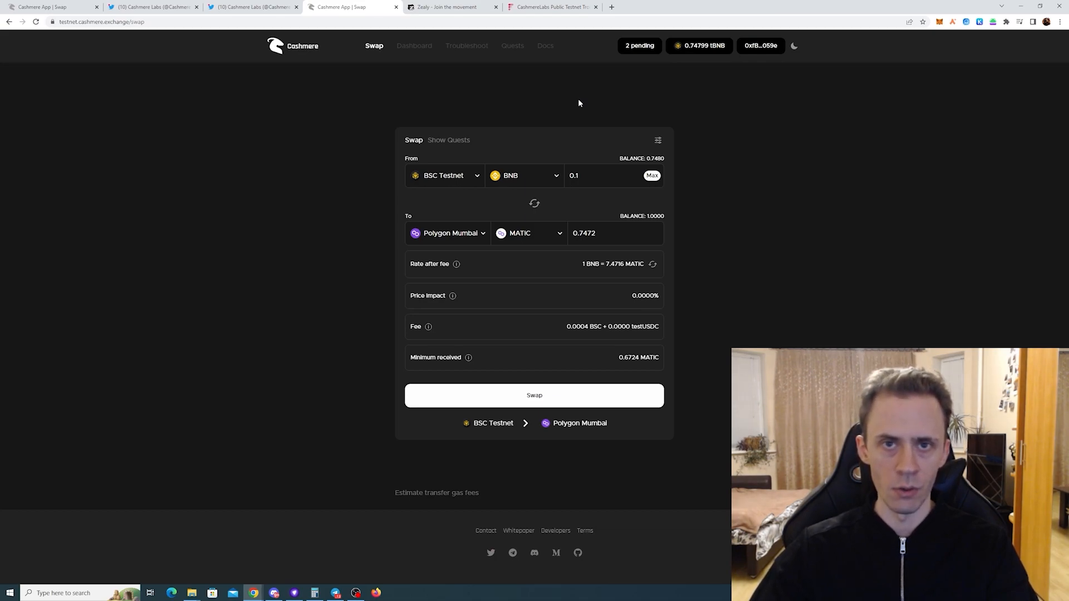
mouse_move(776, 148)
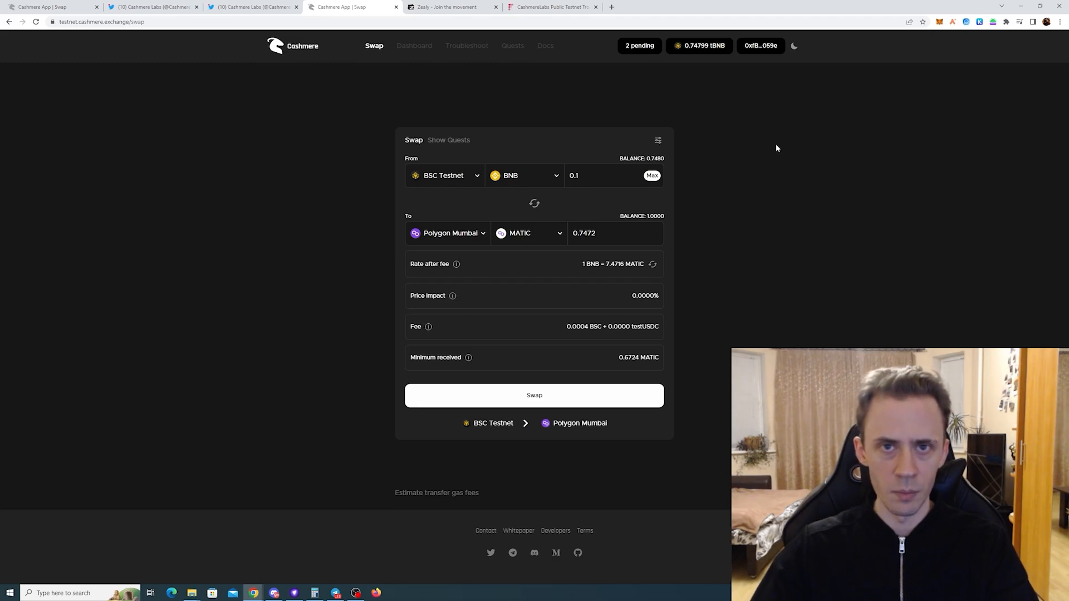